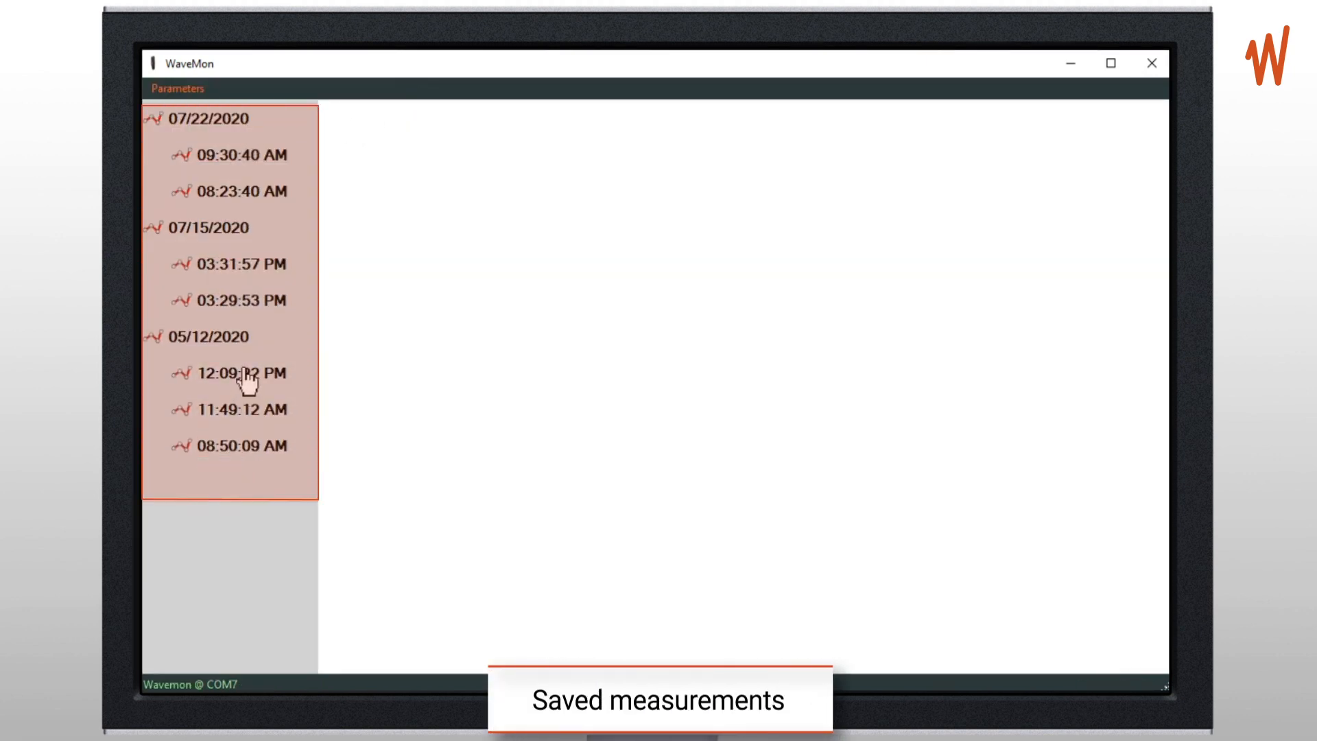
- Graph the 05/12/2020 12:09:22 PM measurement with E field and E field avg on a linear scale
left_click(238, 373)
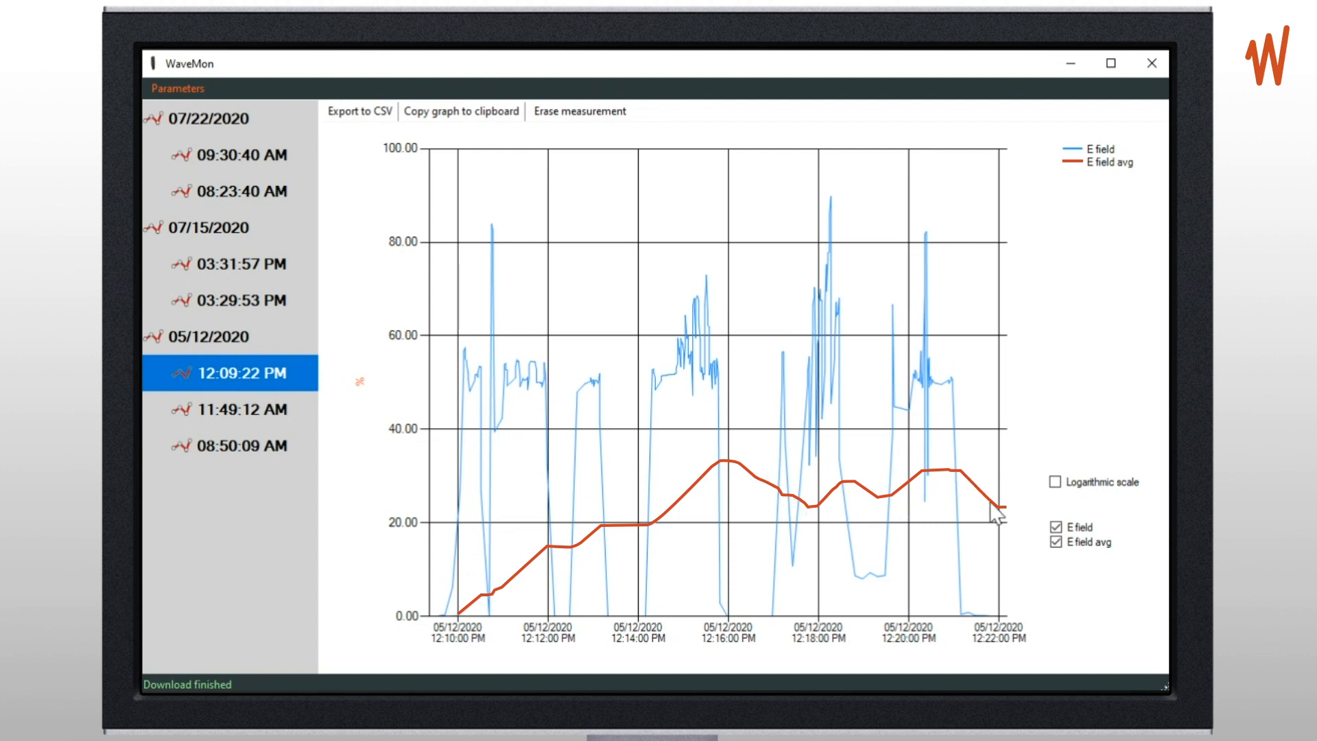
mouse_move(657, 381)
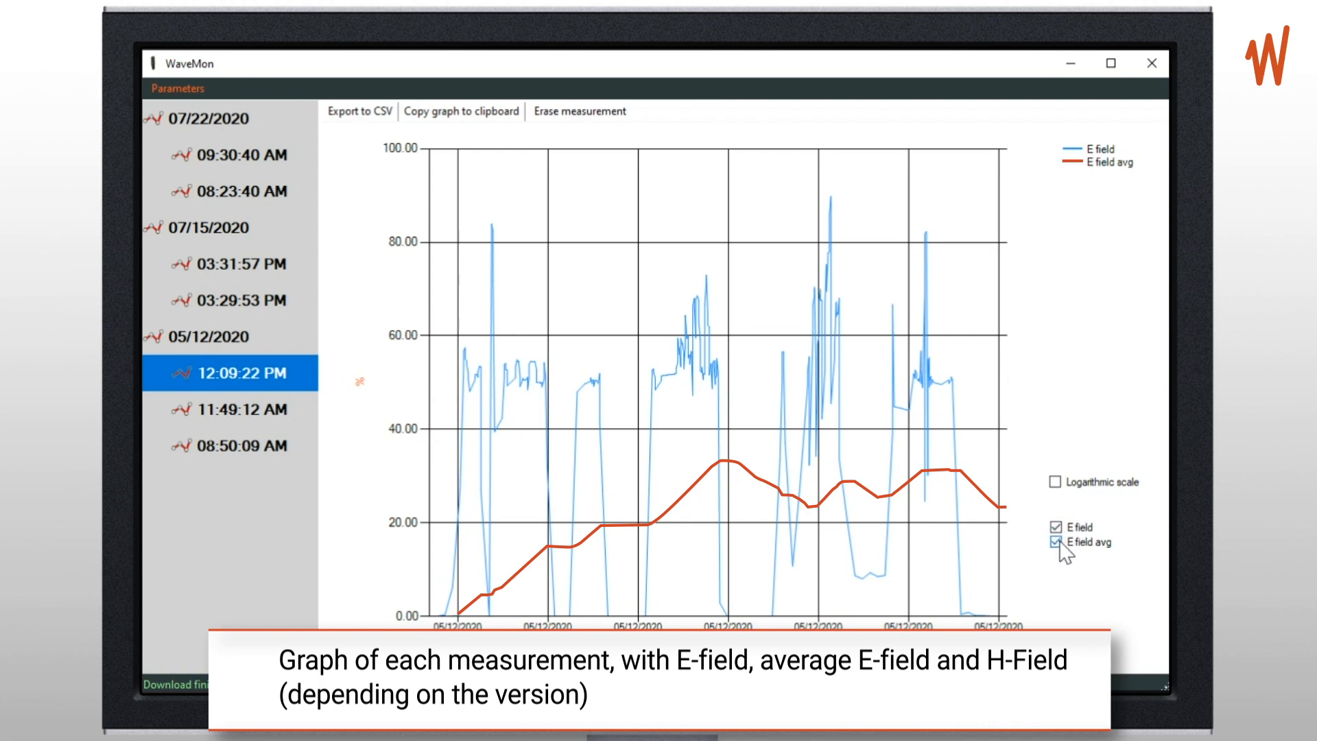
left_click(1056, 526)
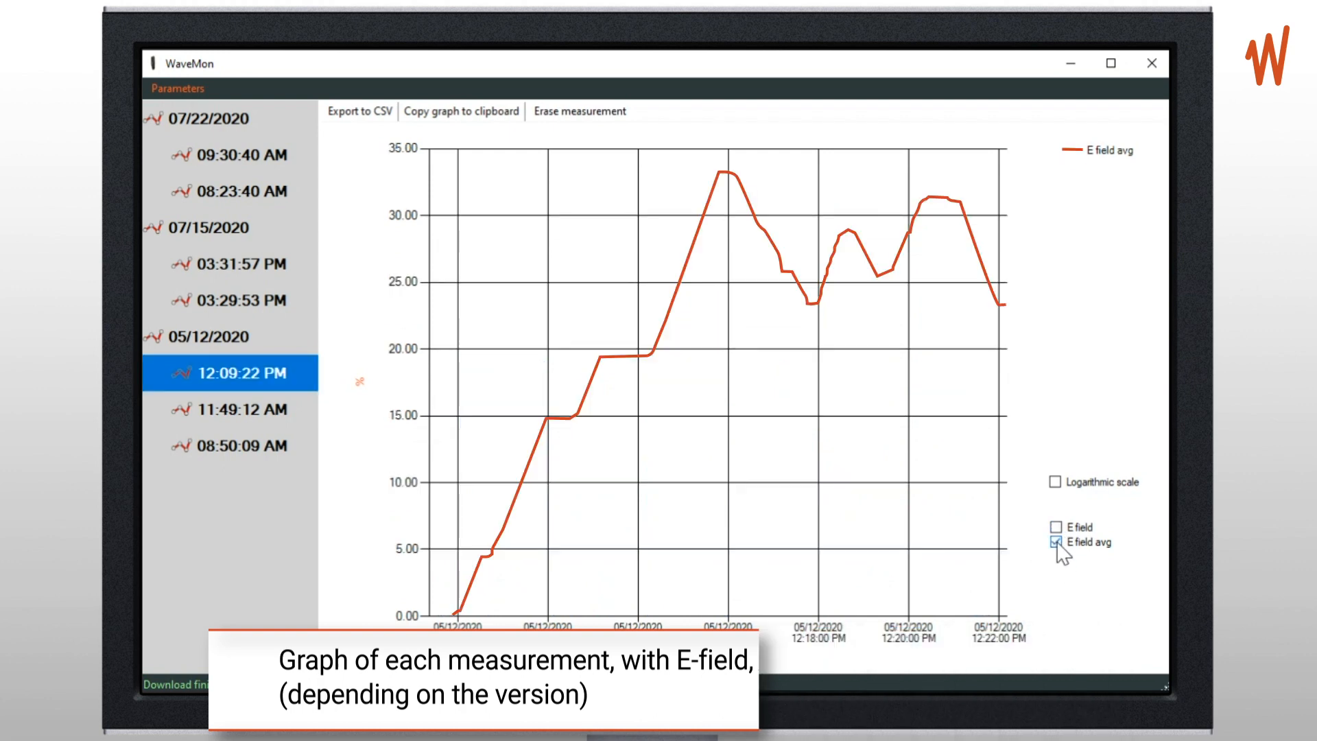
left_click(1055, 526)
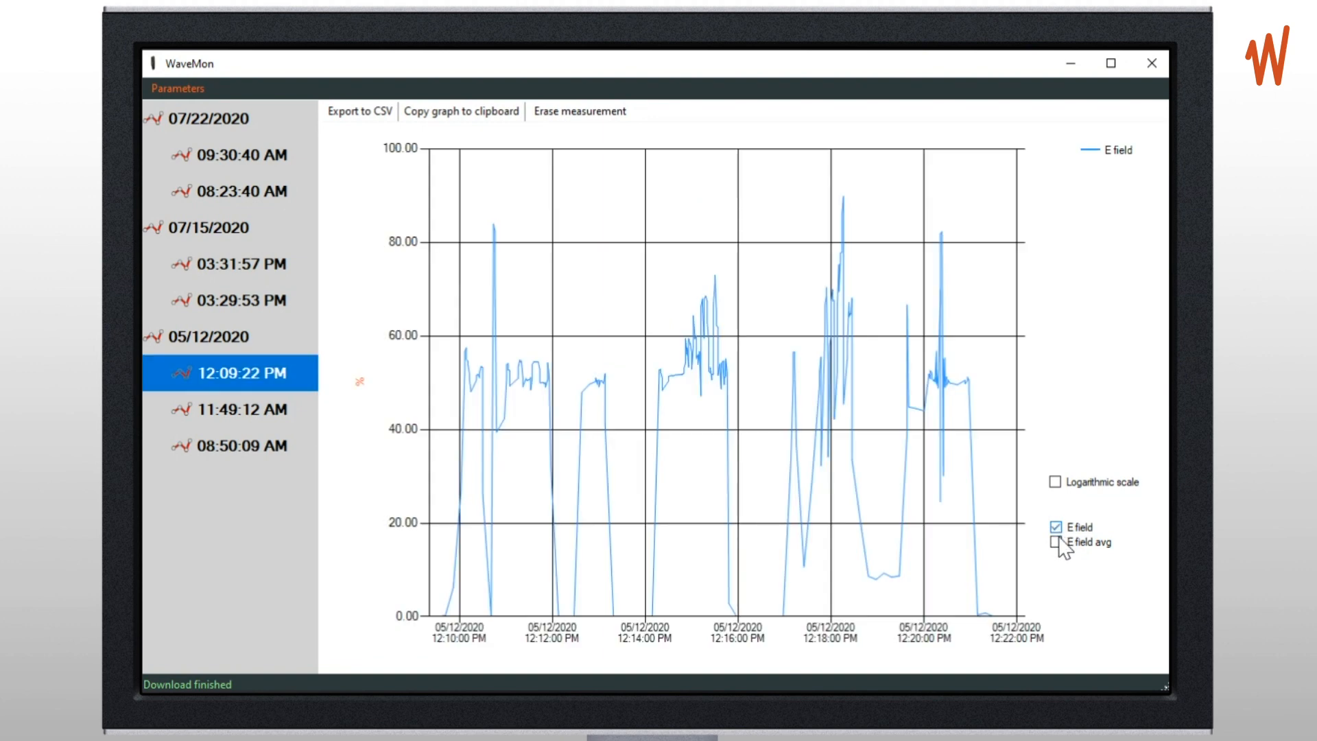
left_click(1055, 543)
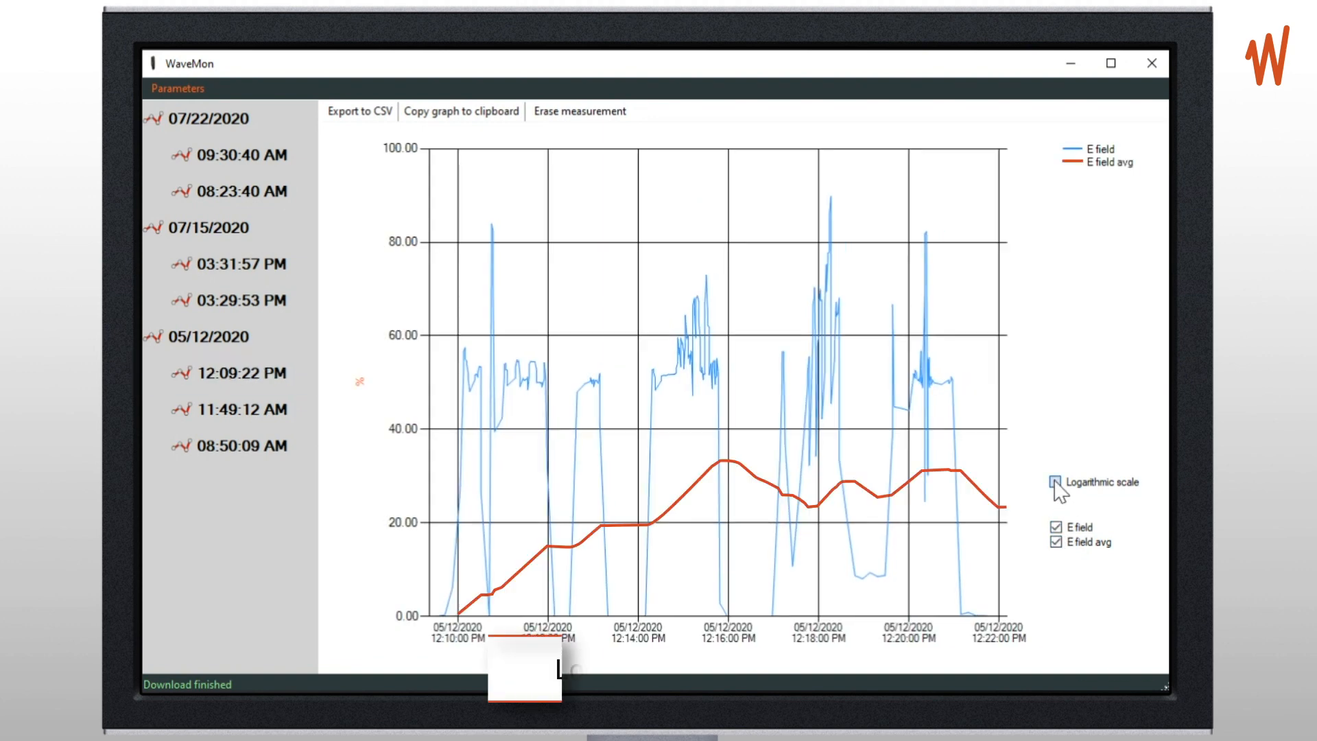
left_click(1056, 482)
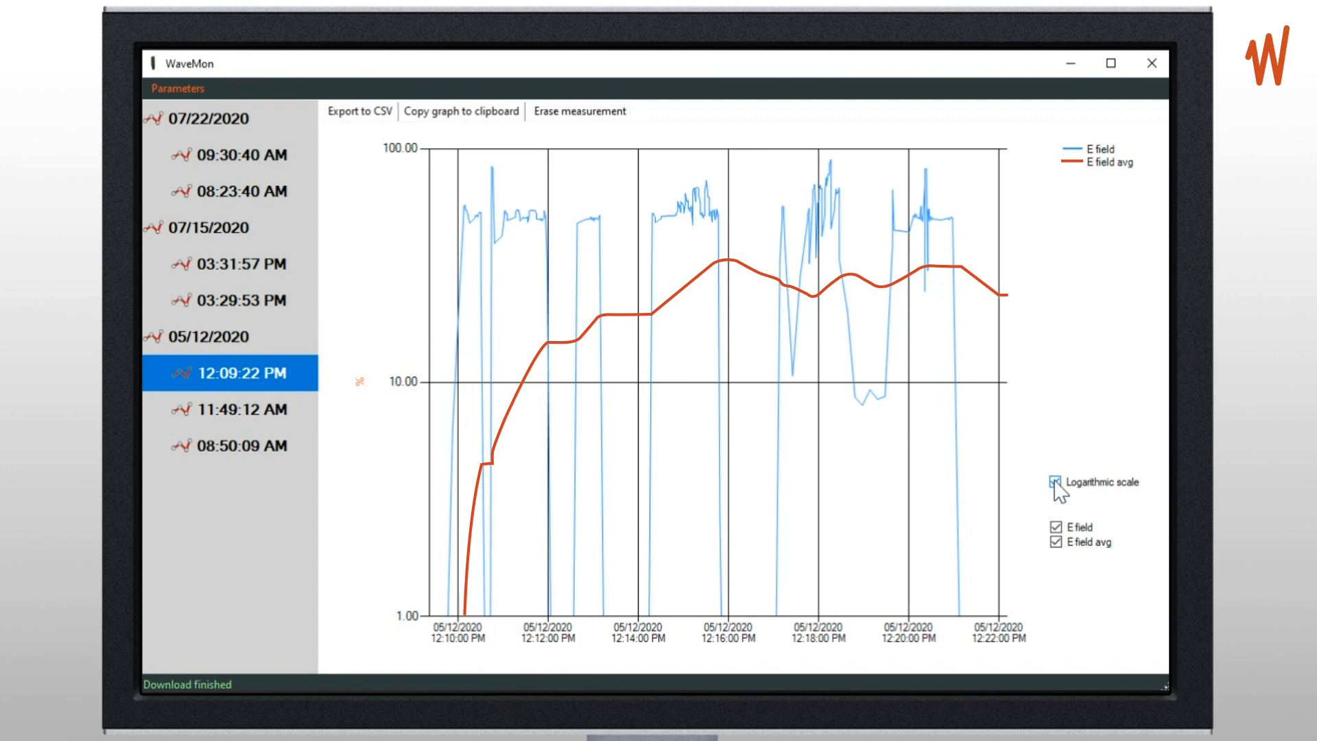
left_click(1056, 482)
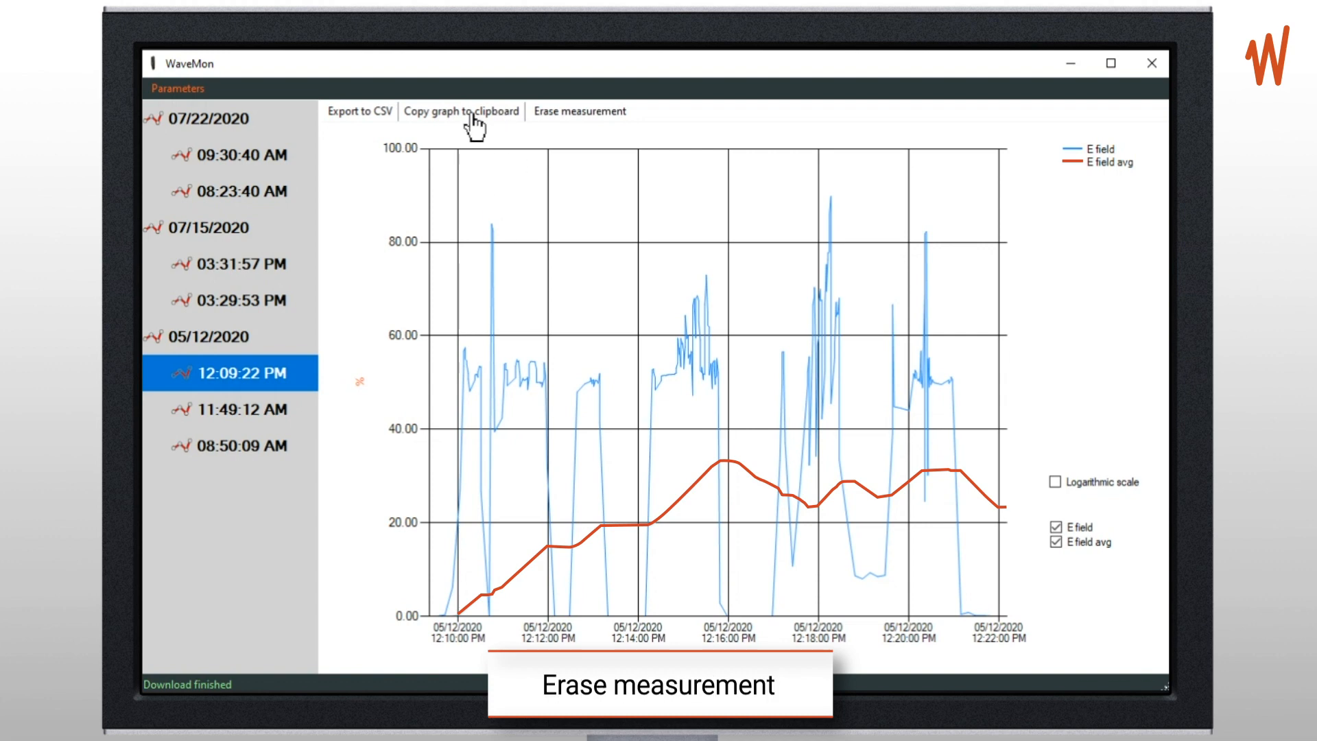
mouse_move(554, 122)
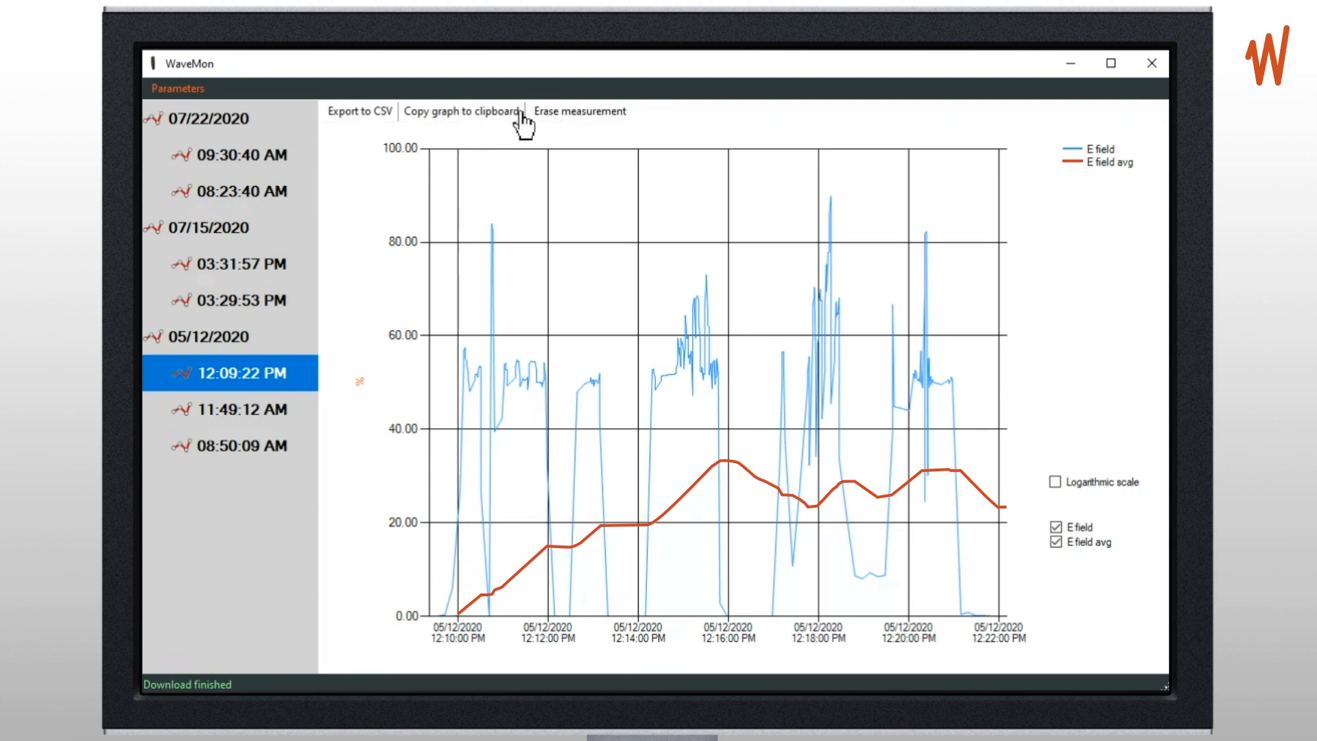
mouse_move(474, 470)
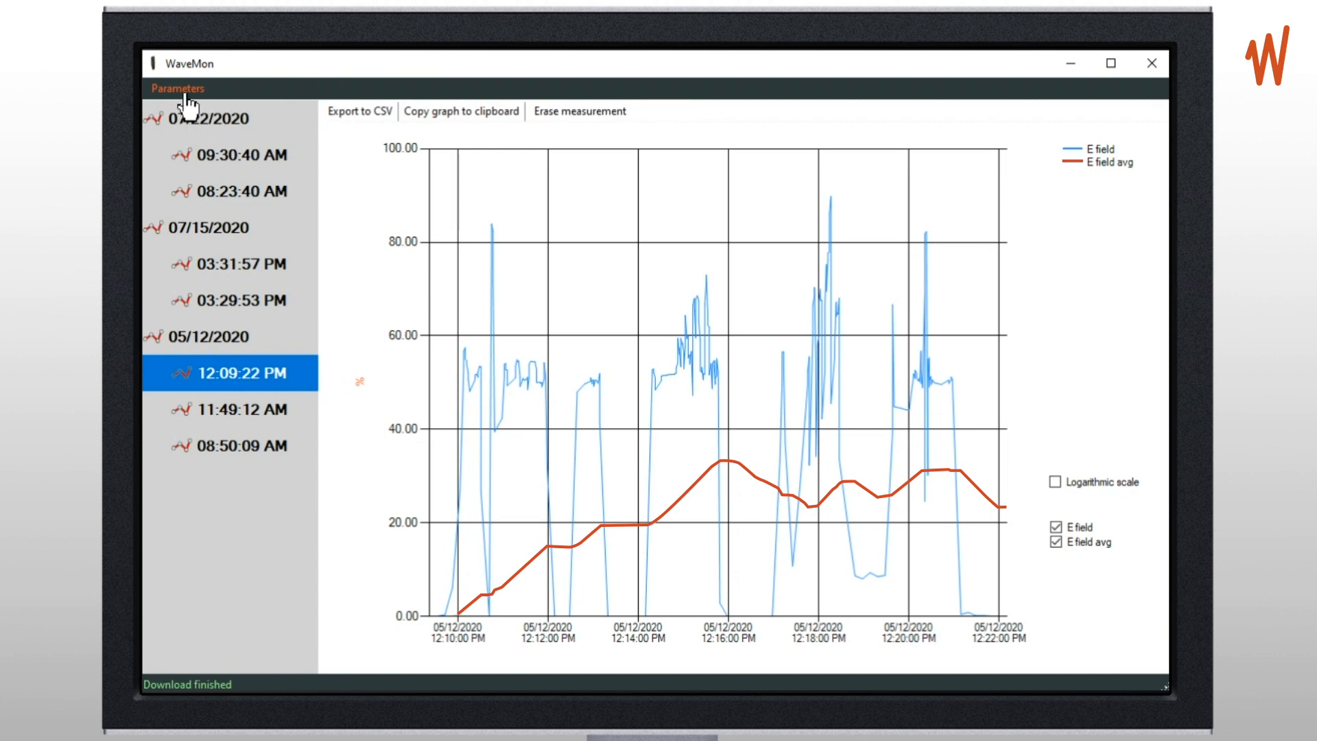
- Open Parameters with log intervals at 60 s low fields, 1 s high fields, 10% threshold
left_click(177, 87)
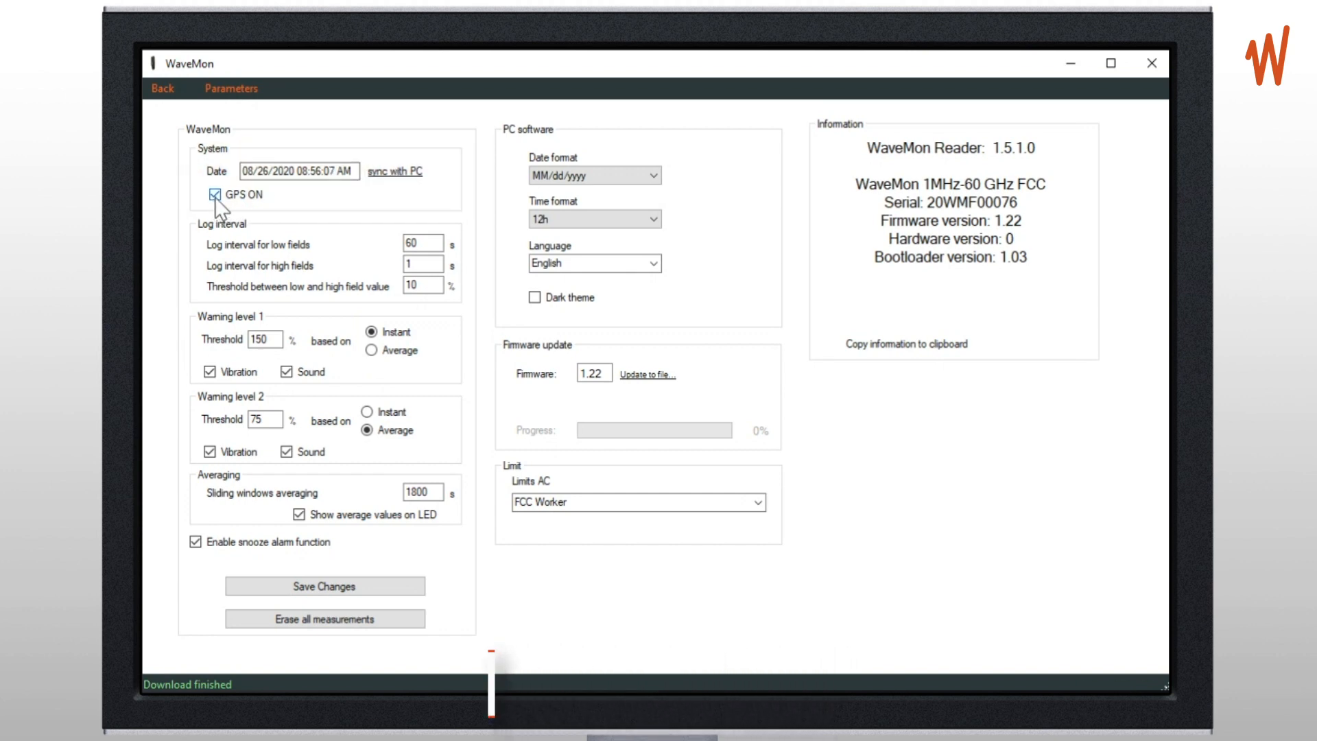
left_click(212, 194)
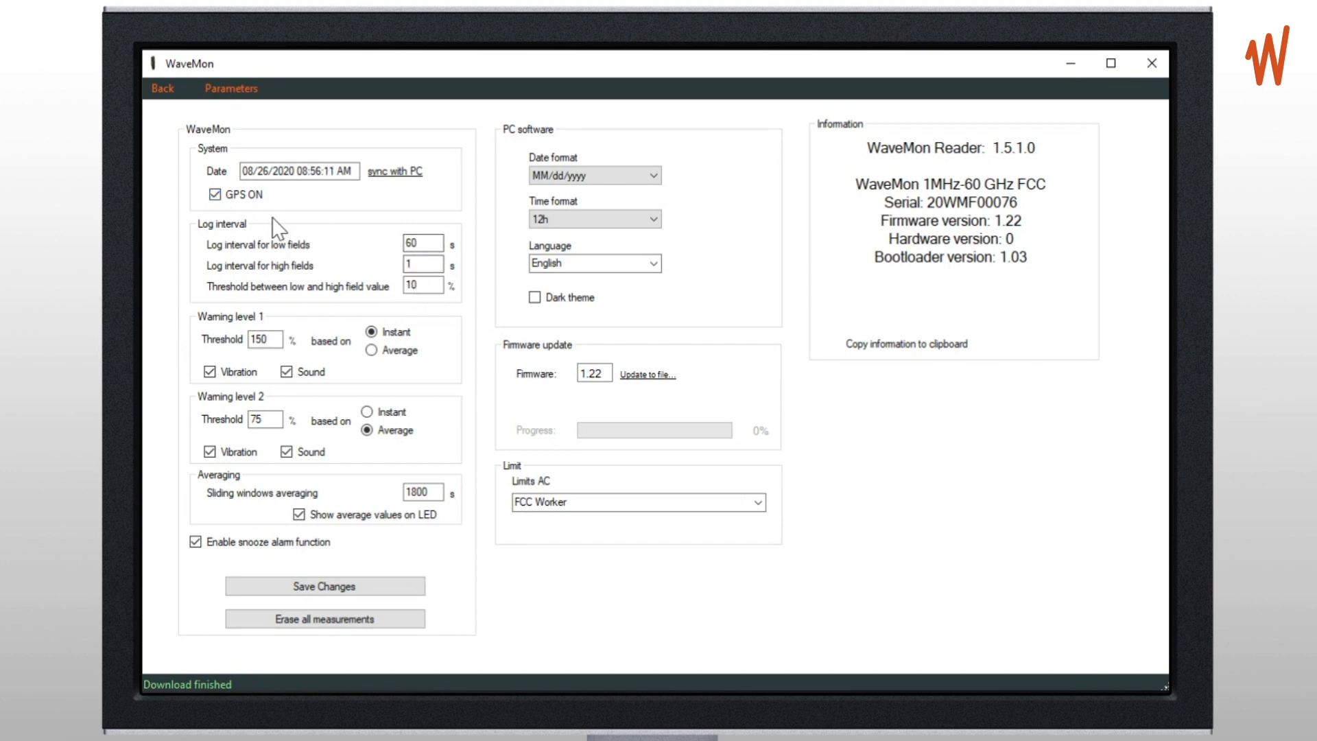
mouse_move(382, 542)
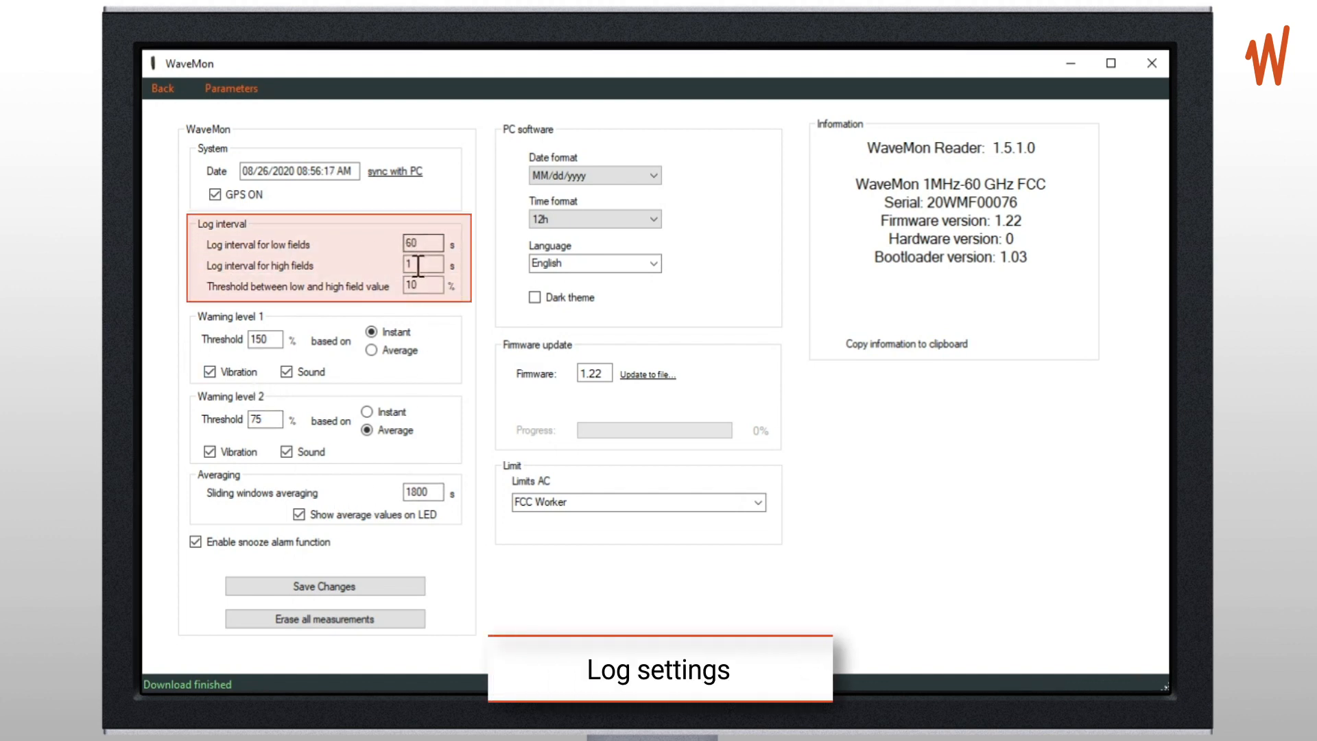
type("1")
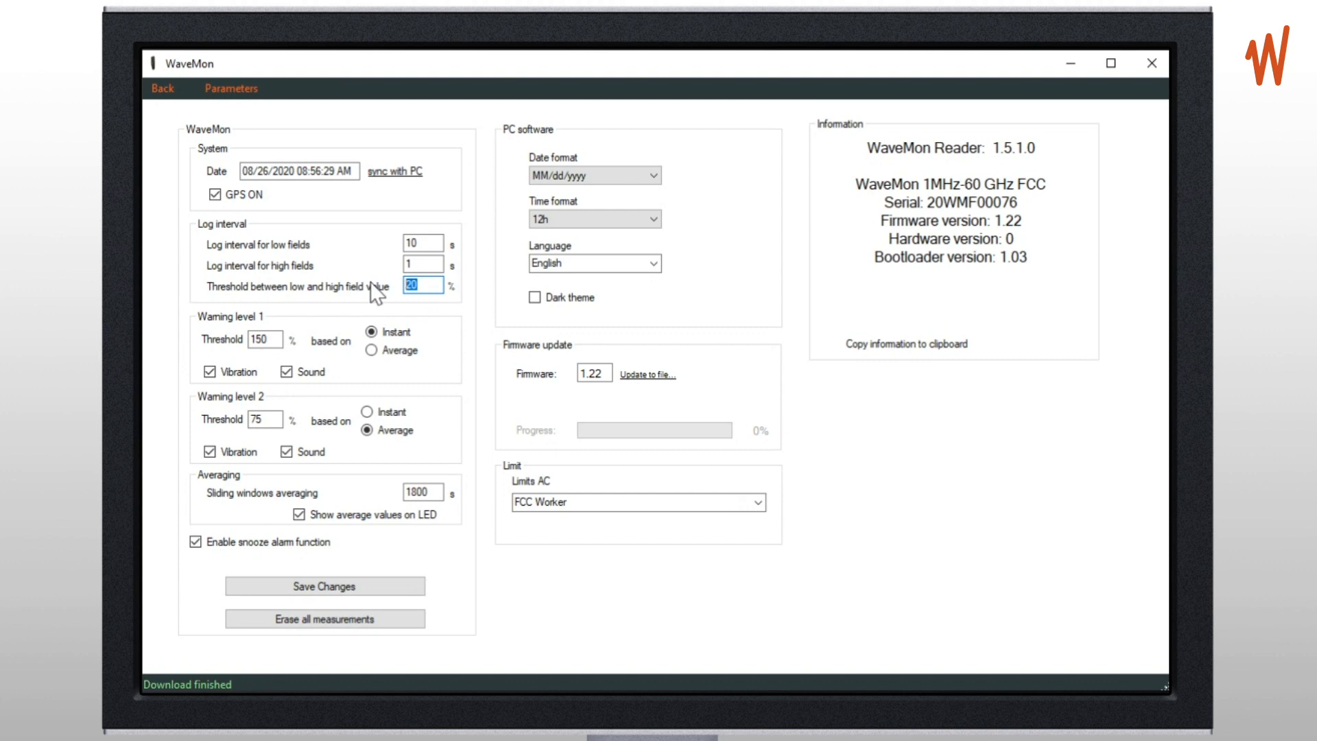
type("10")
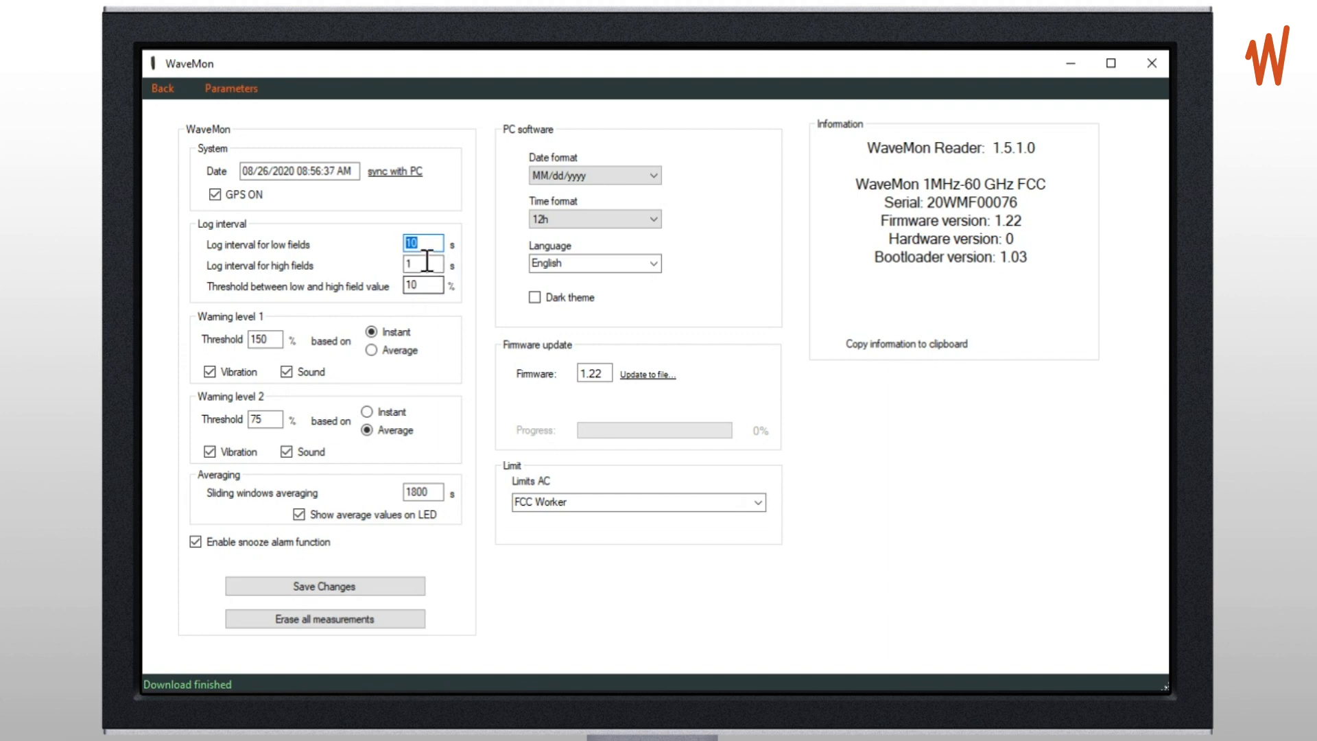
left_click(423, 263)
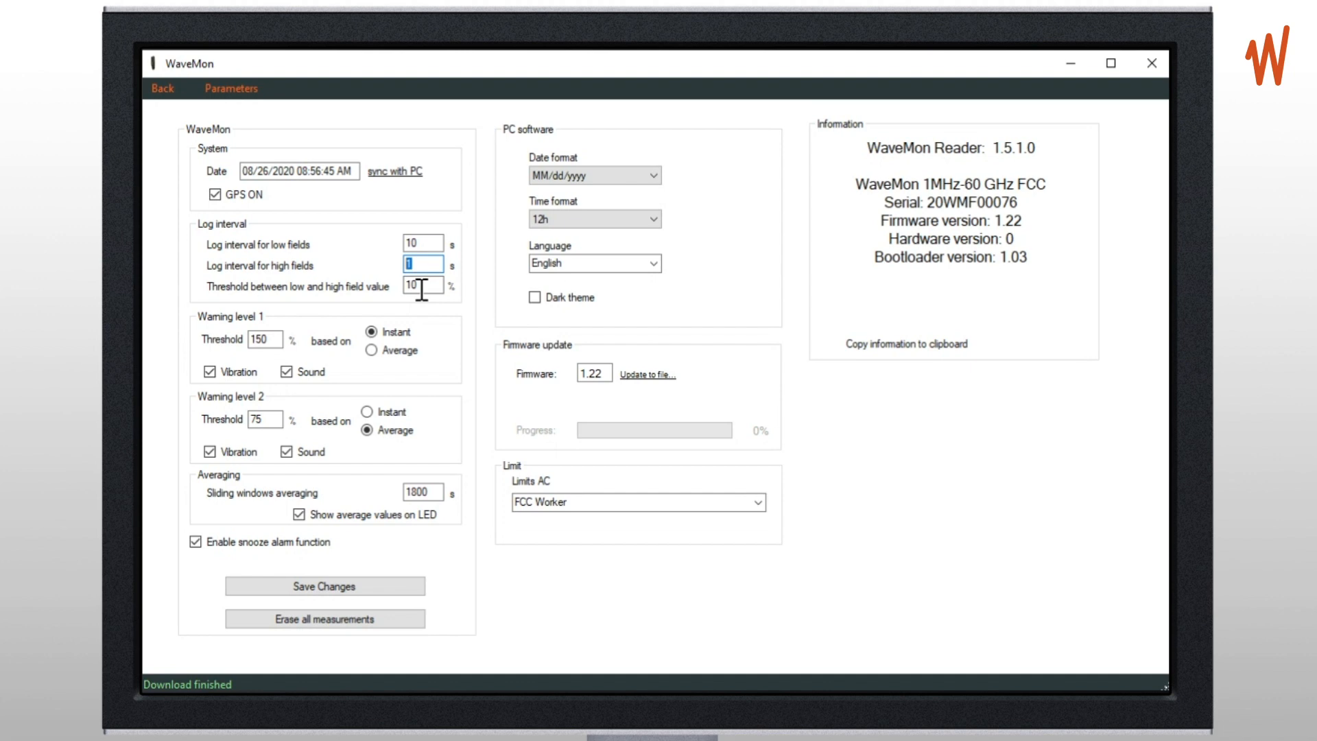
left_click(422, 244)
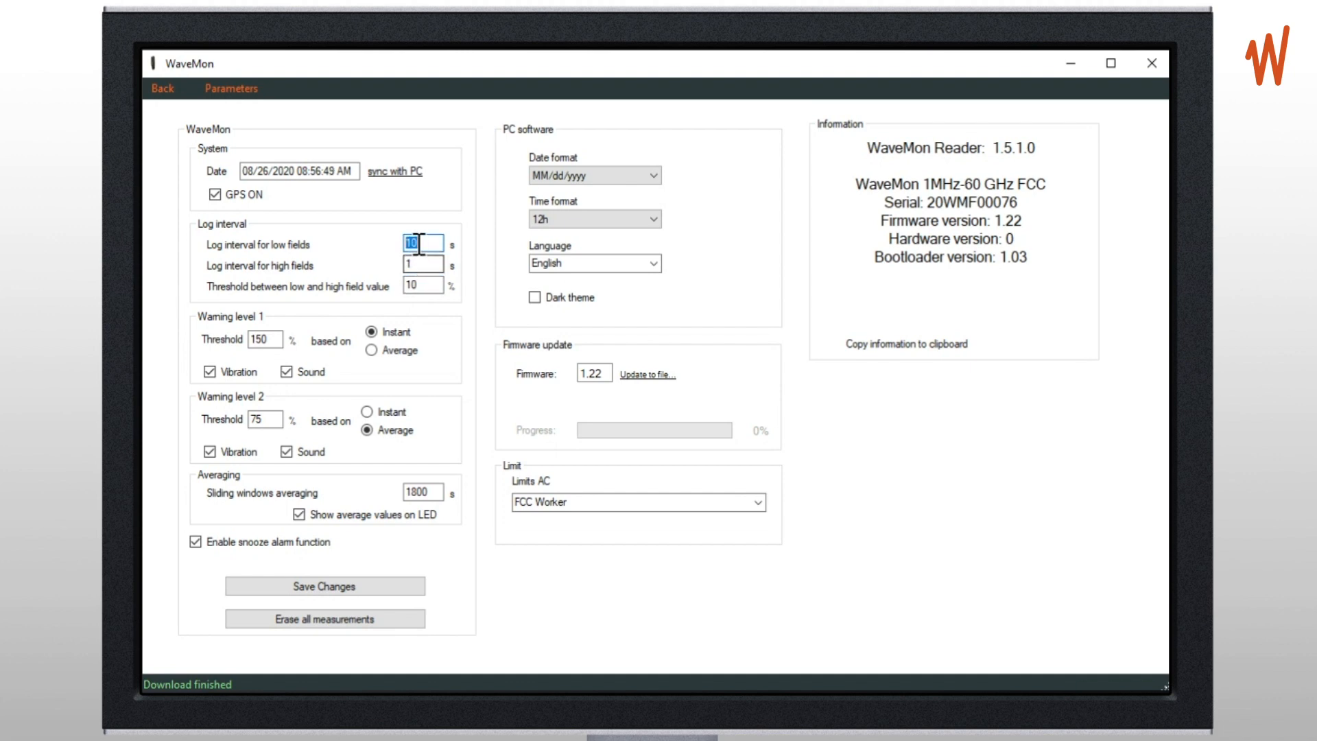
type("60")
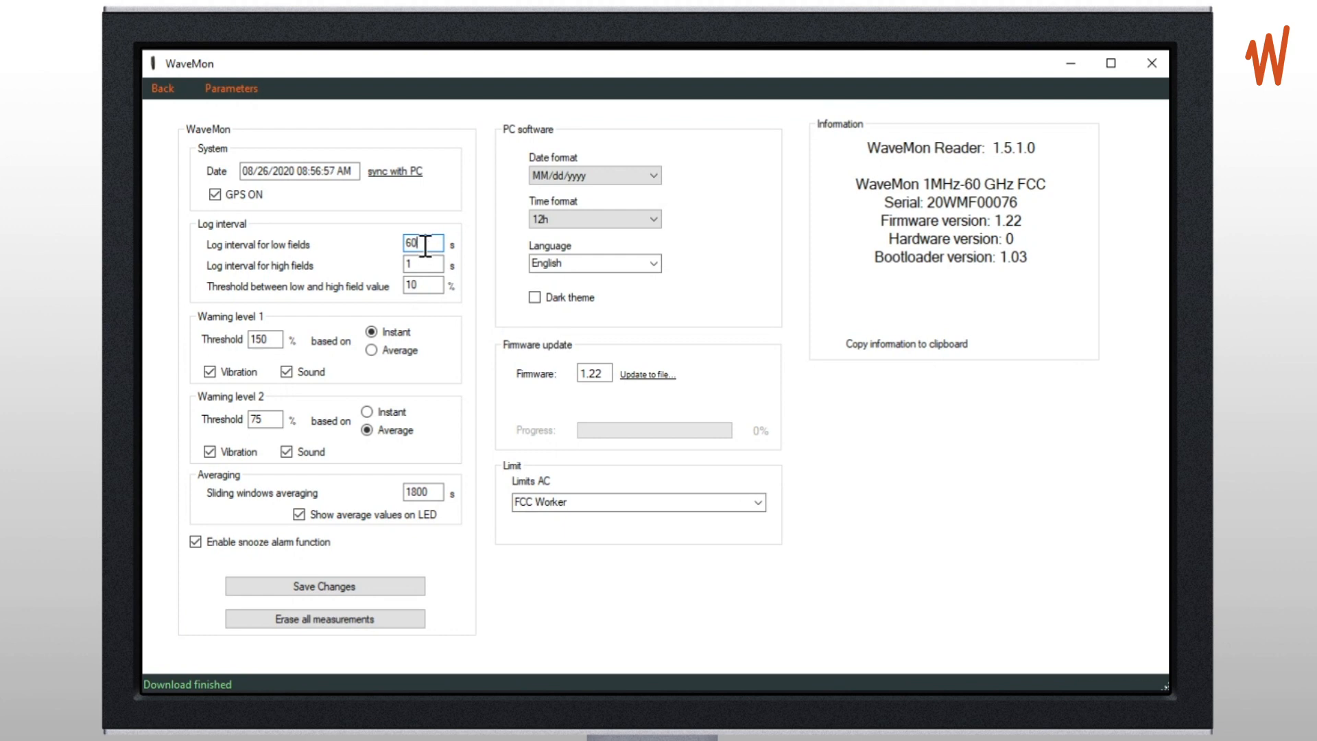
mouse_move(482, 132)
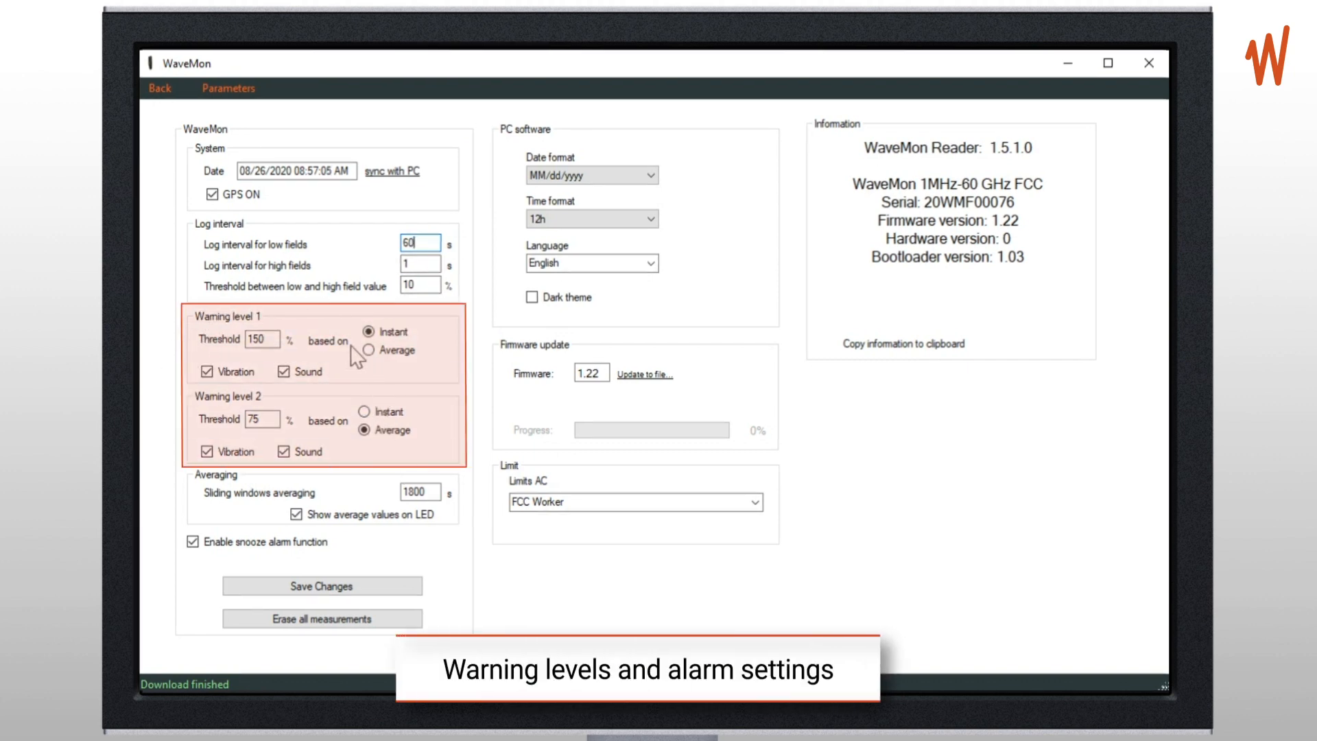
- Set the warning level 1 threshold to 150% on instant values
type("1")
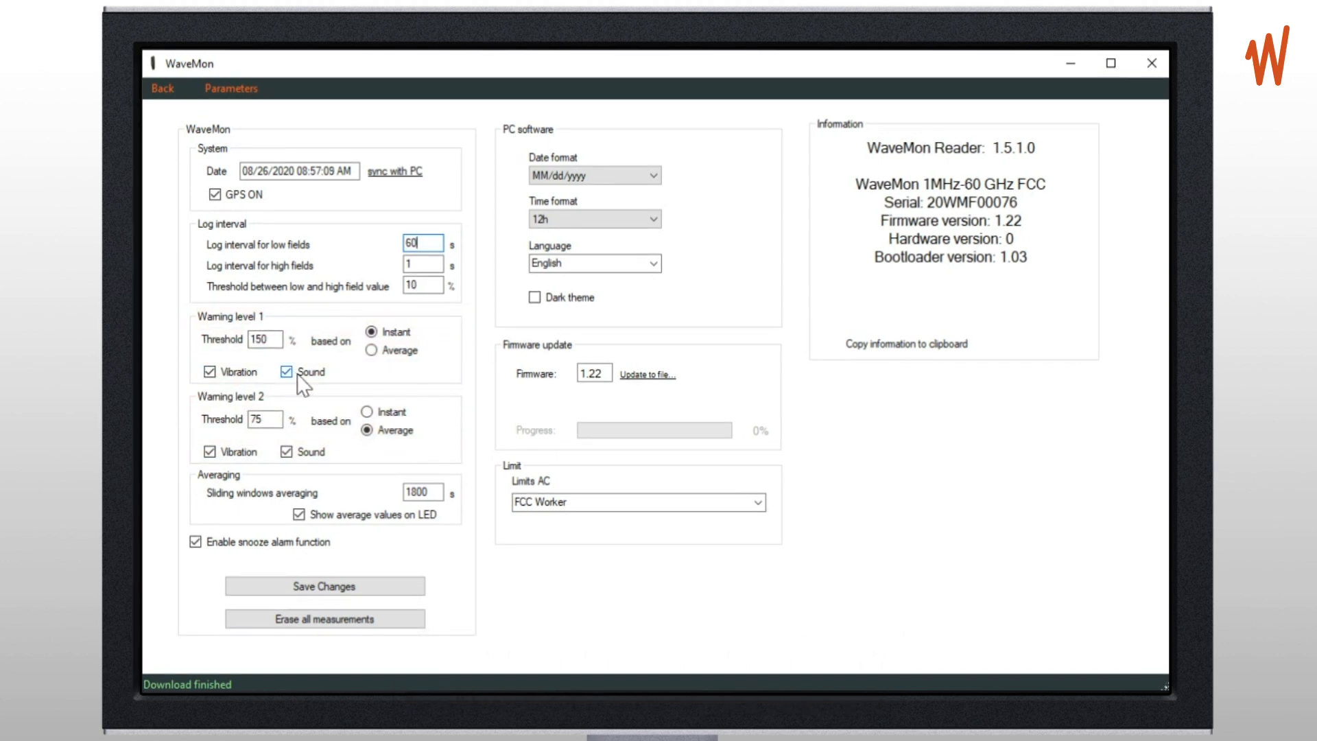
left_click(286, 371)
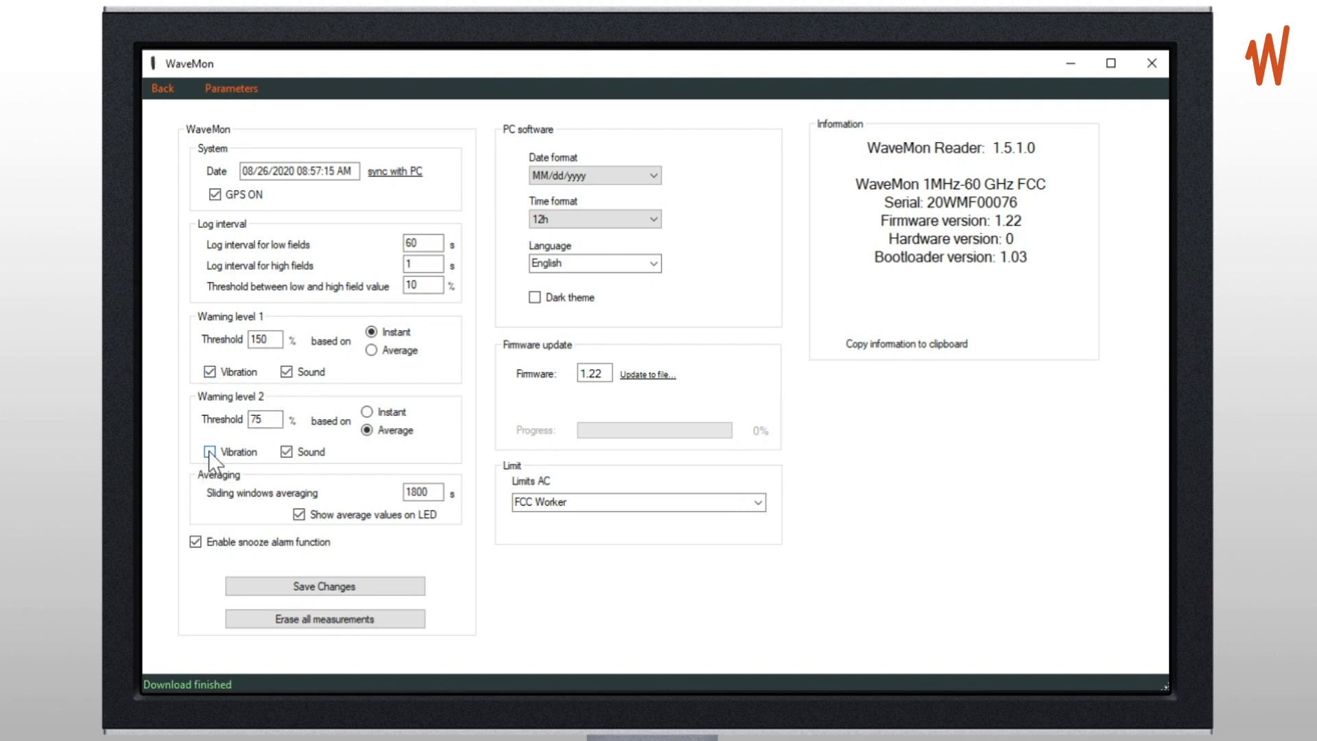
left_click(209, 452)
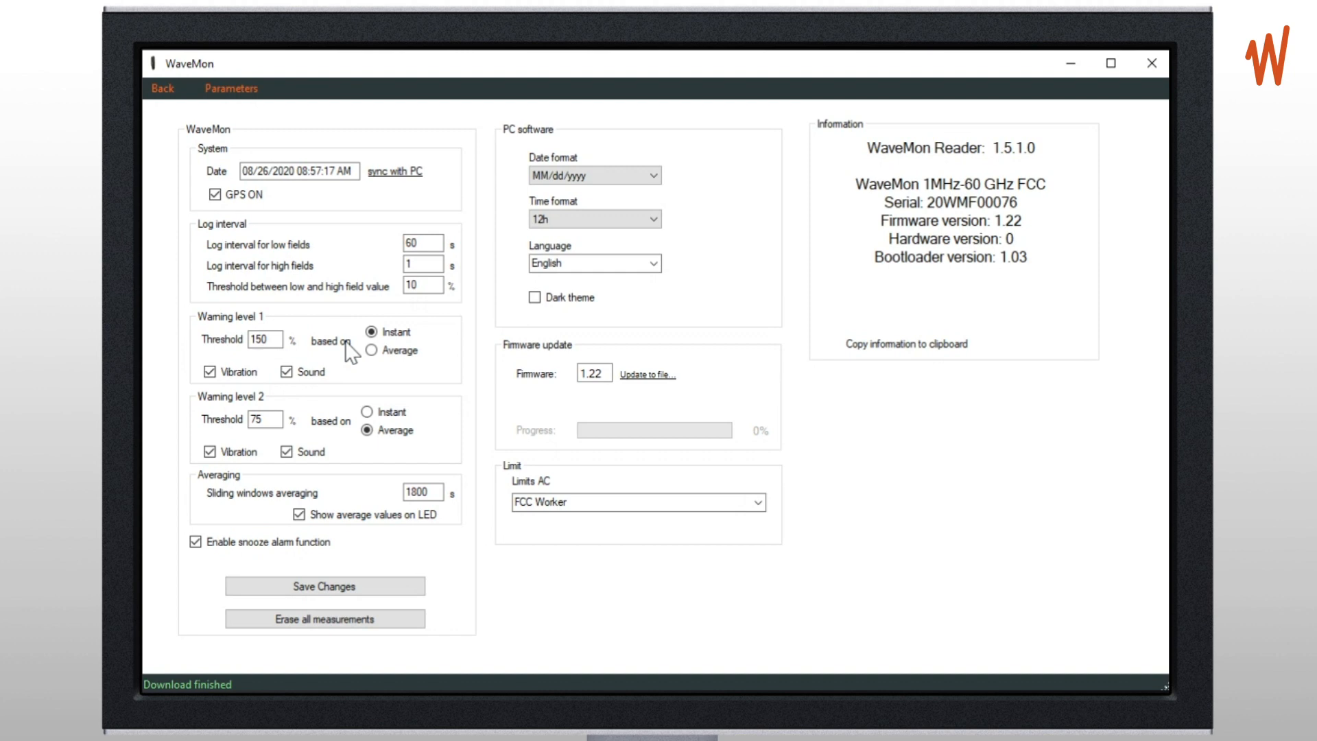
left_click(367, 430)
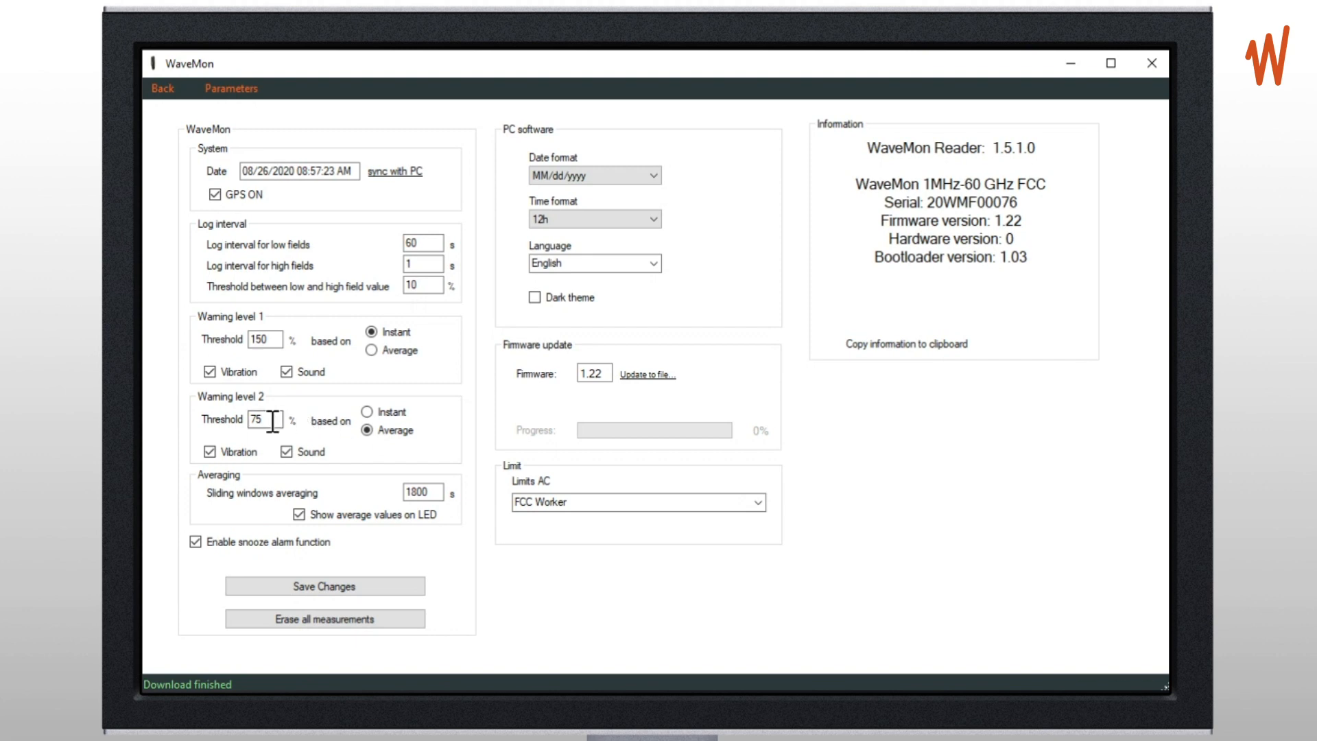
type("150")
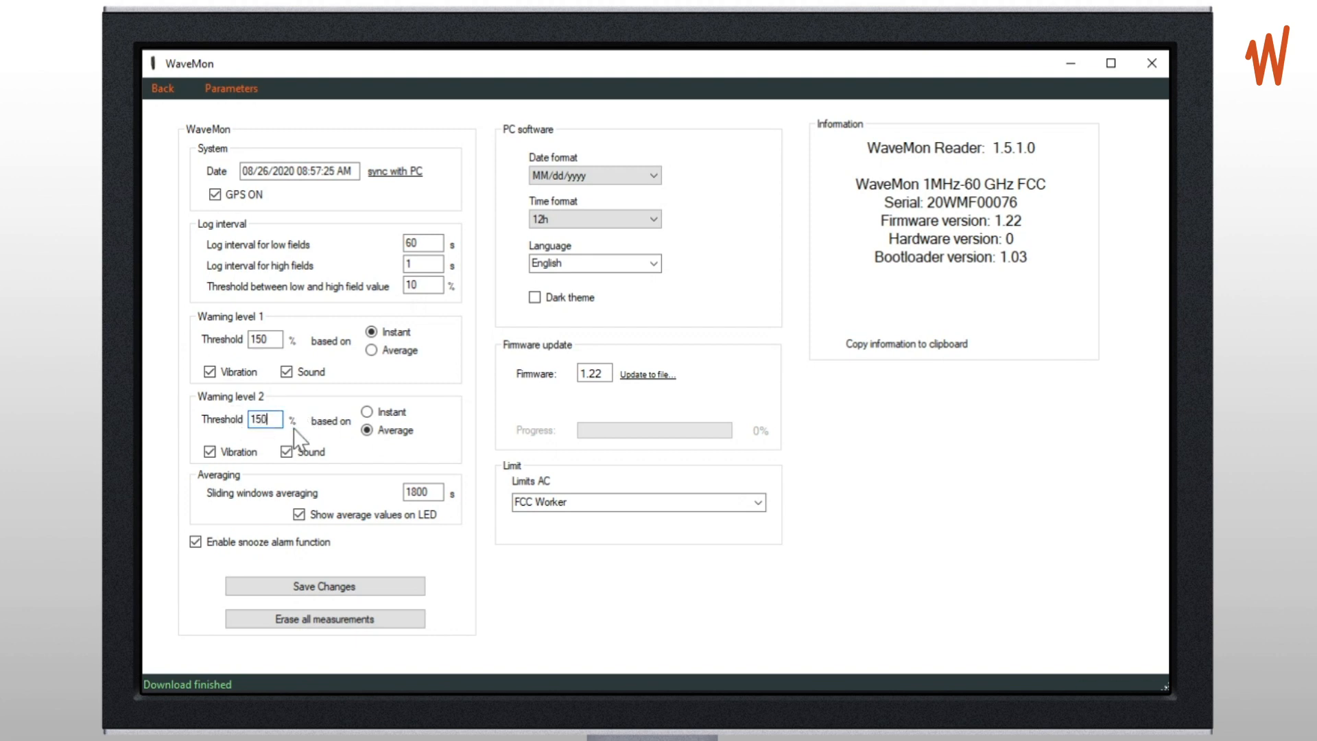
left_click(366, 412)
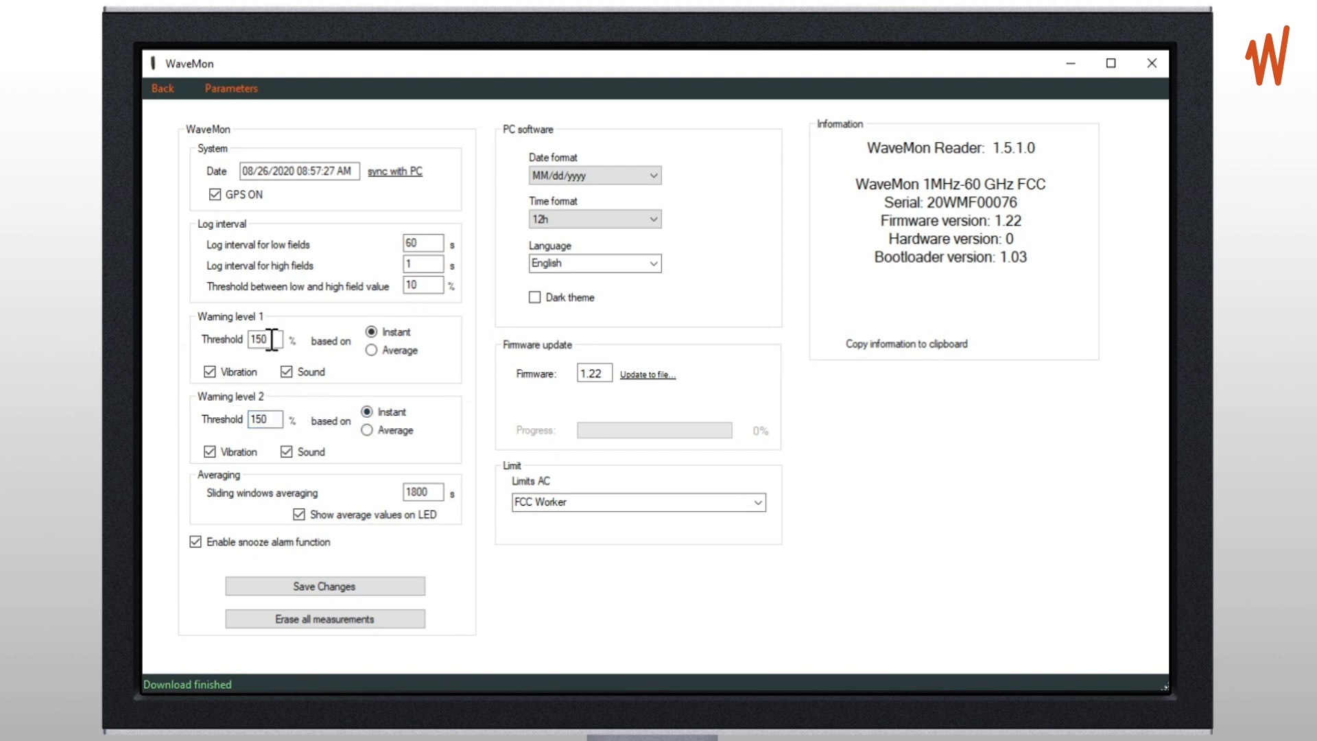
type("1")
type("200")
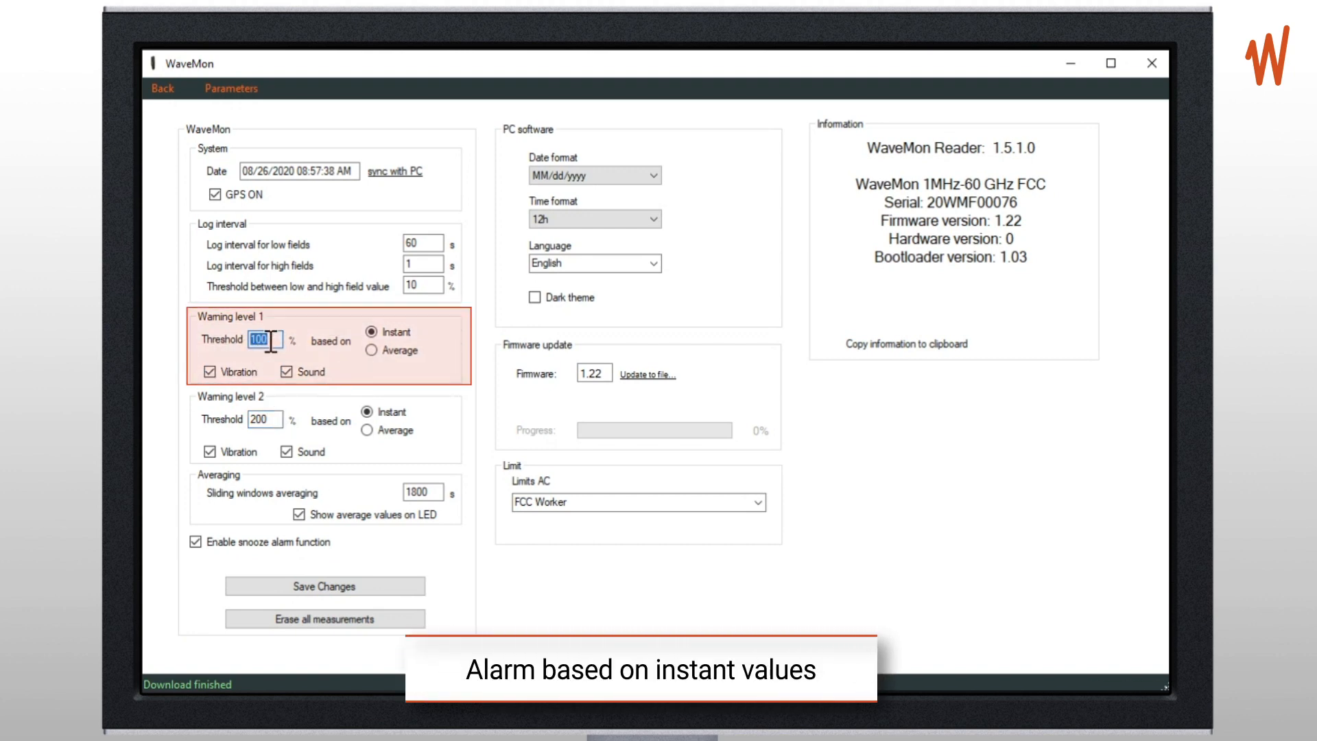
type("15")
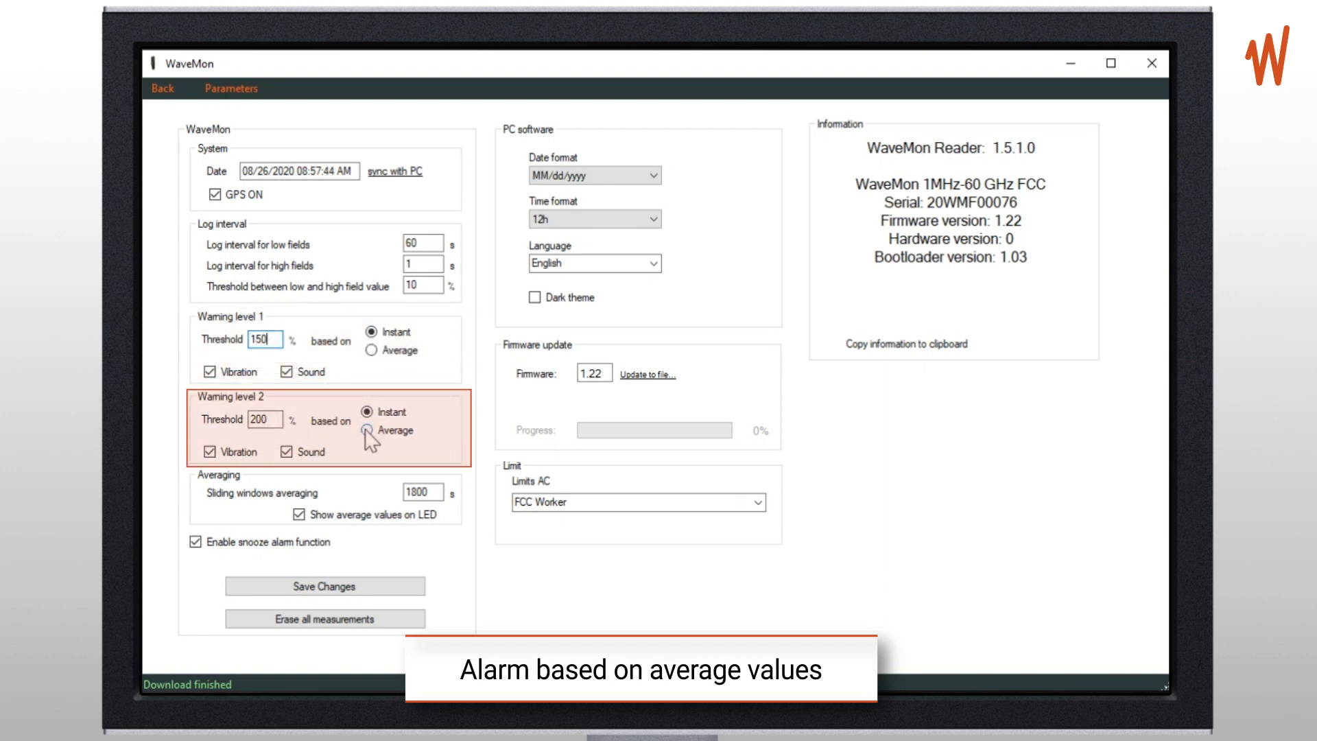
- Base warning level 2 on average values with a 50% threshold
left_click(367, 429)
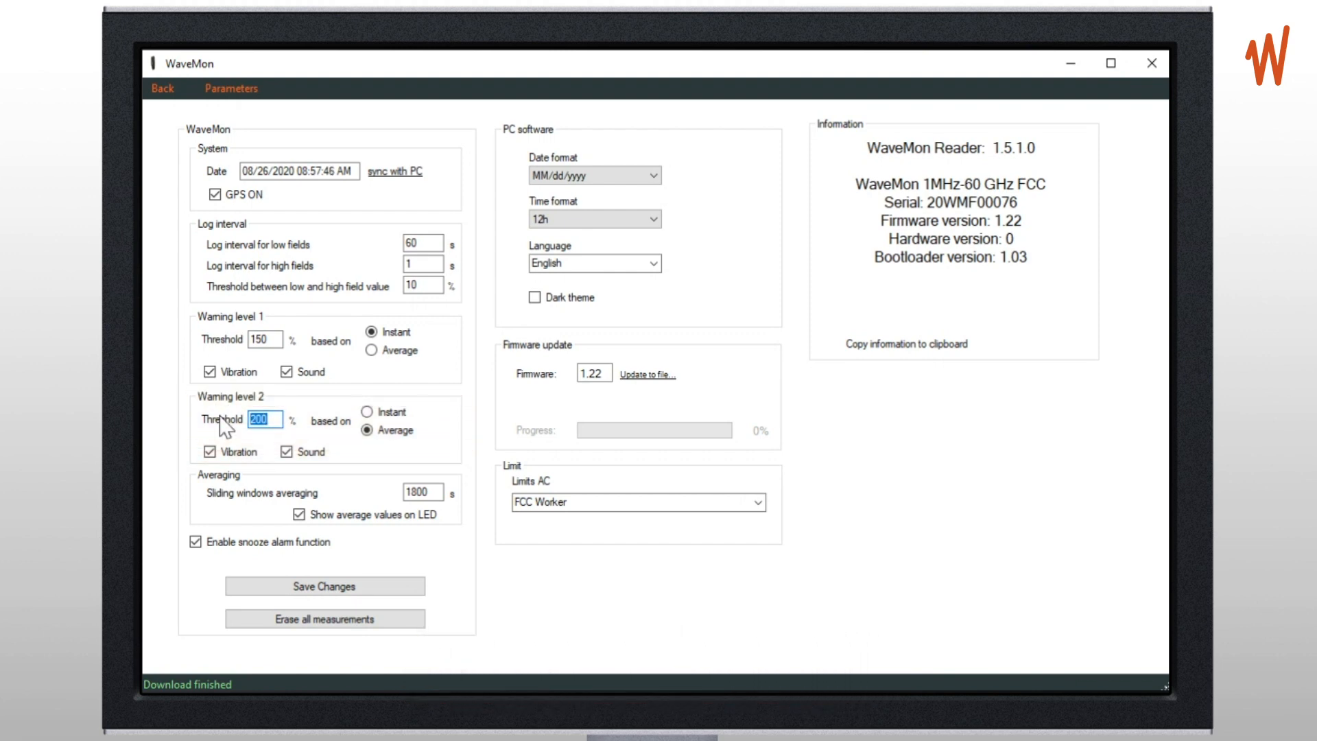
type("60")
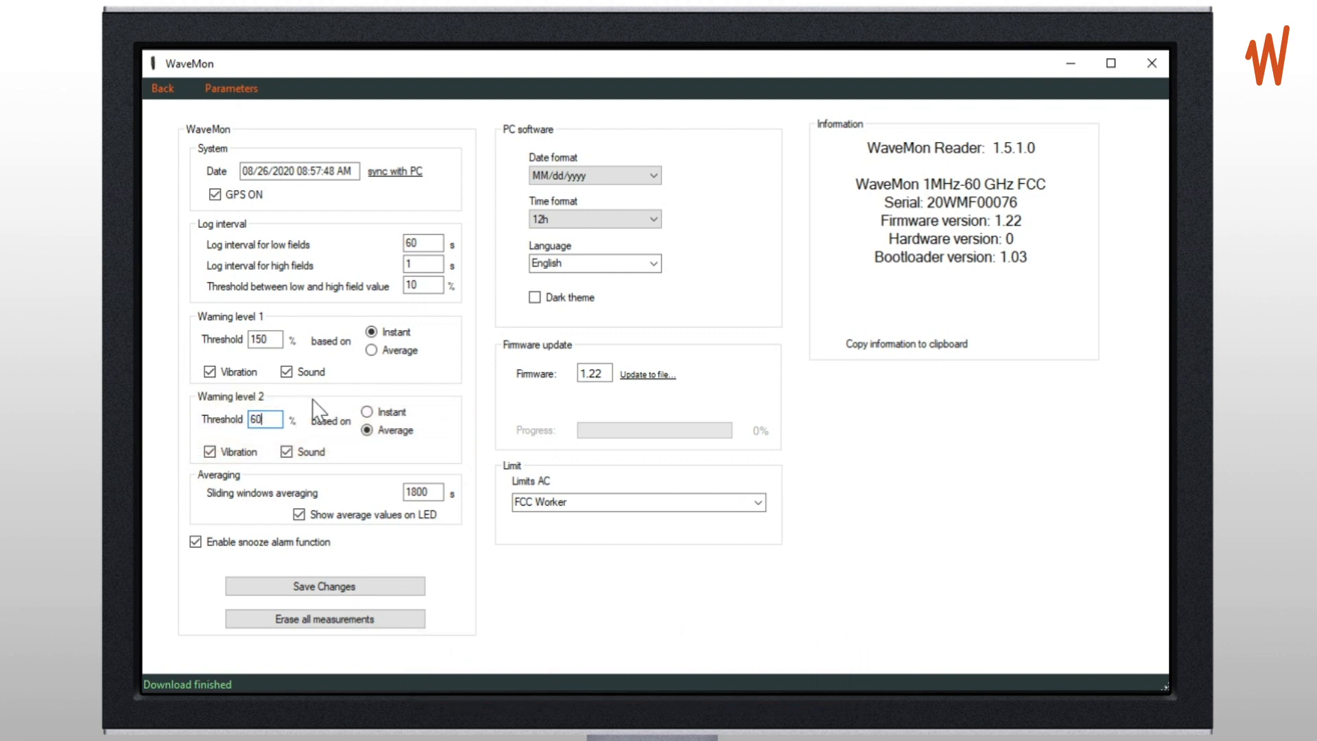
left_click(287, 371)
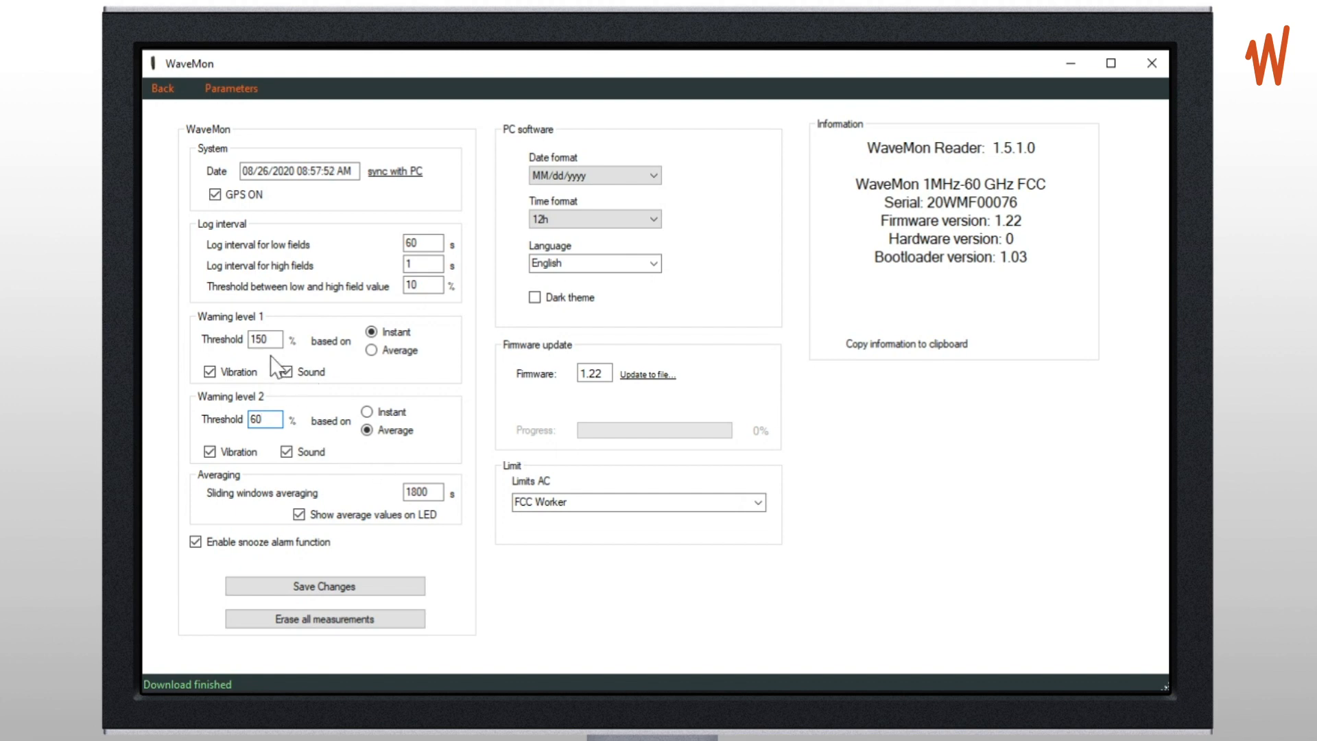
left_click(264, 339)
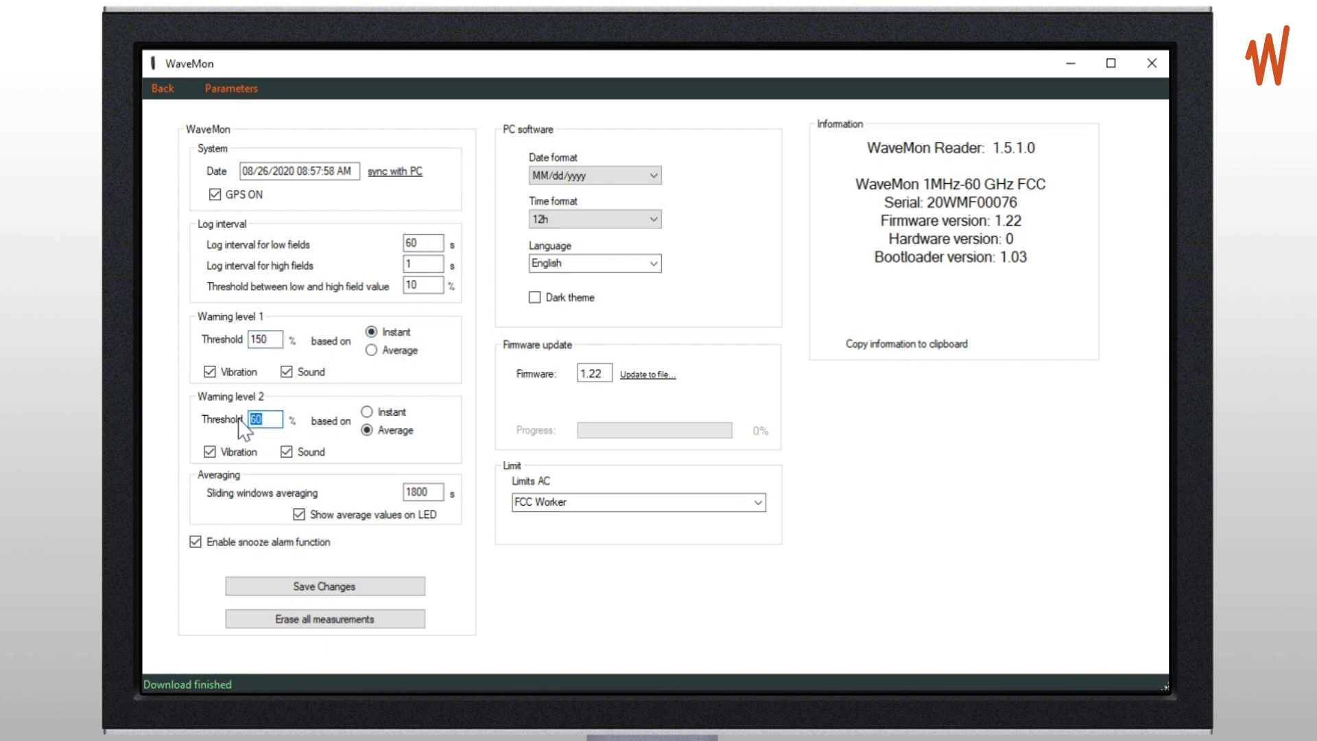
type("50")
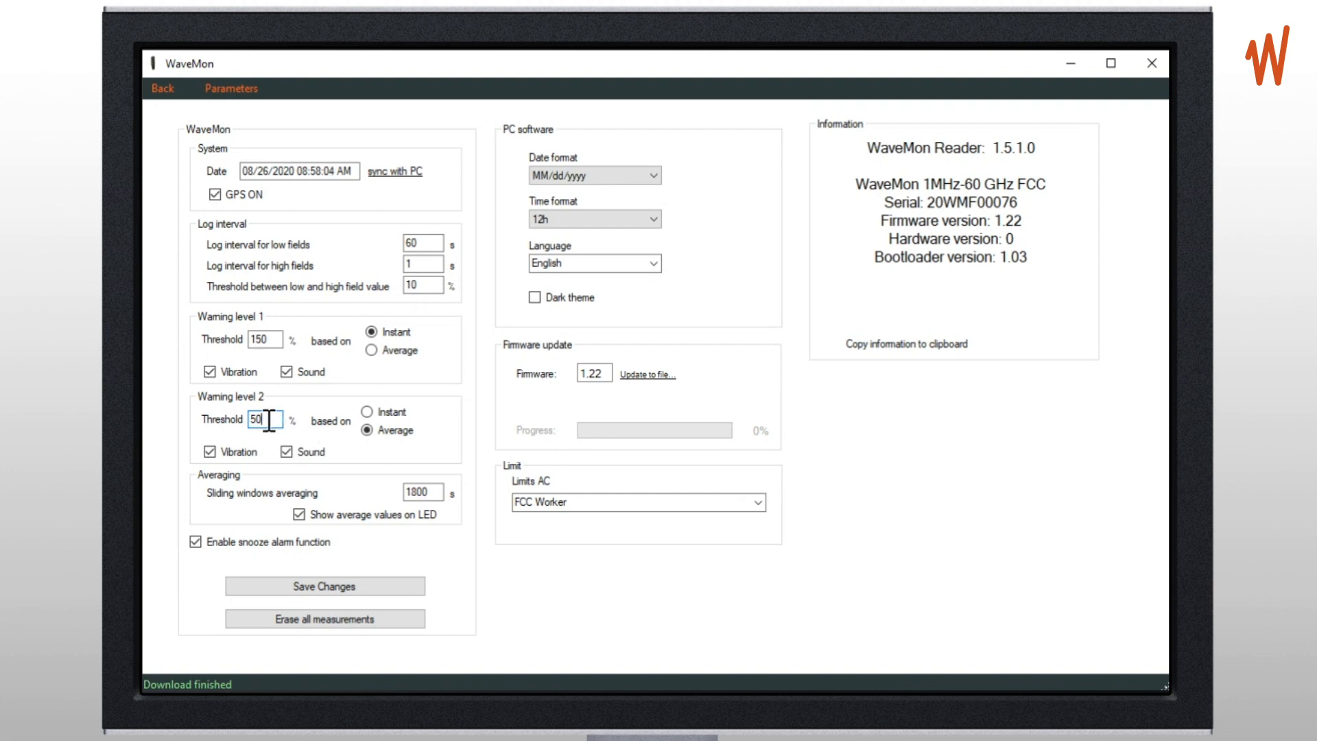
left_click(285, 452)
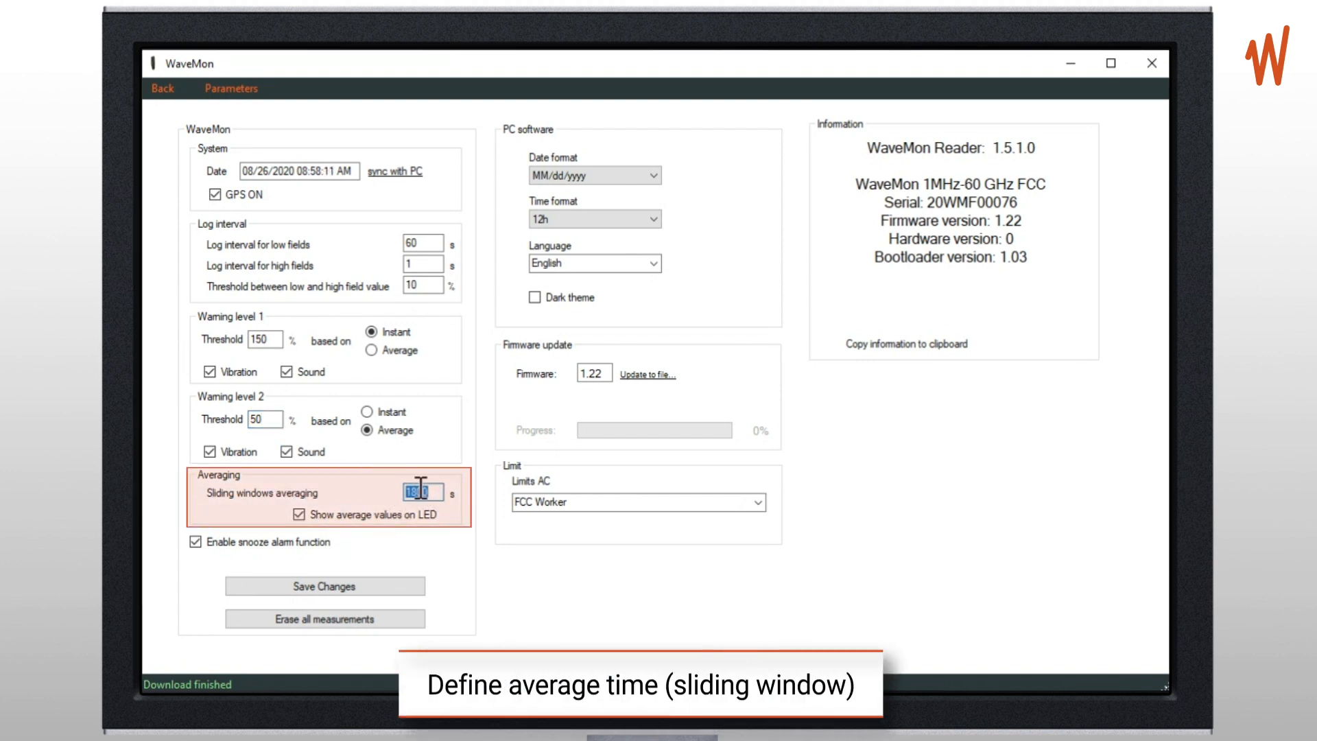
- Enter 360 s as the sliding windows averaging length, replacing 1800
type("3")
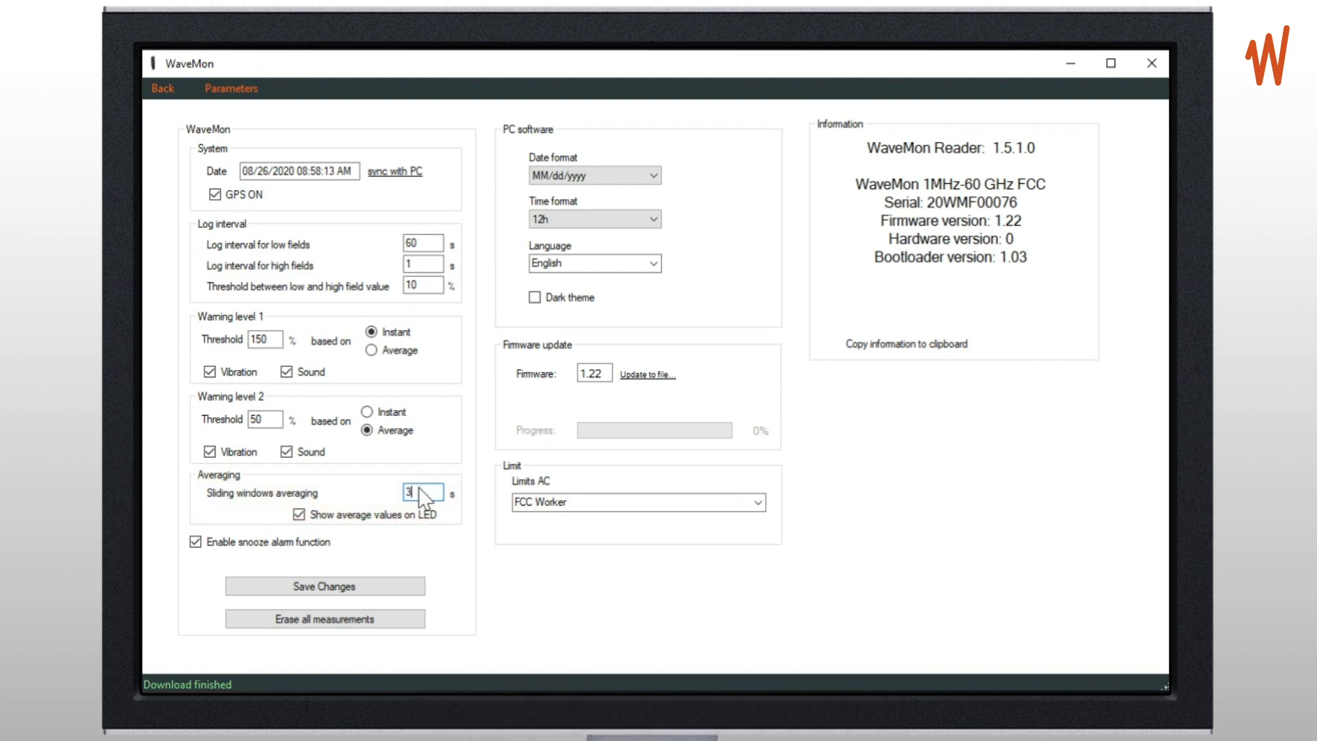
type("60")
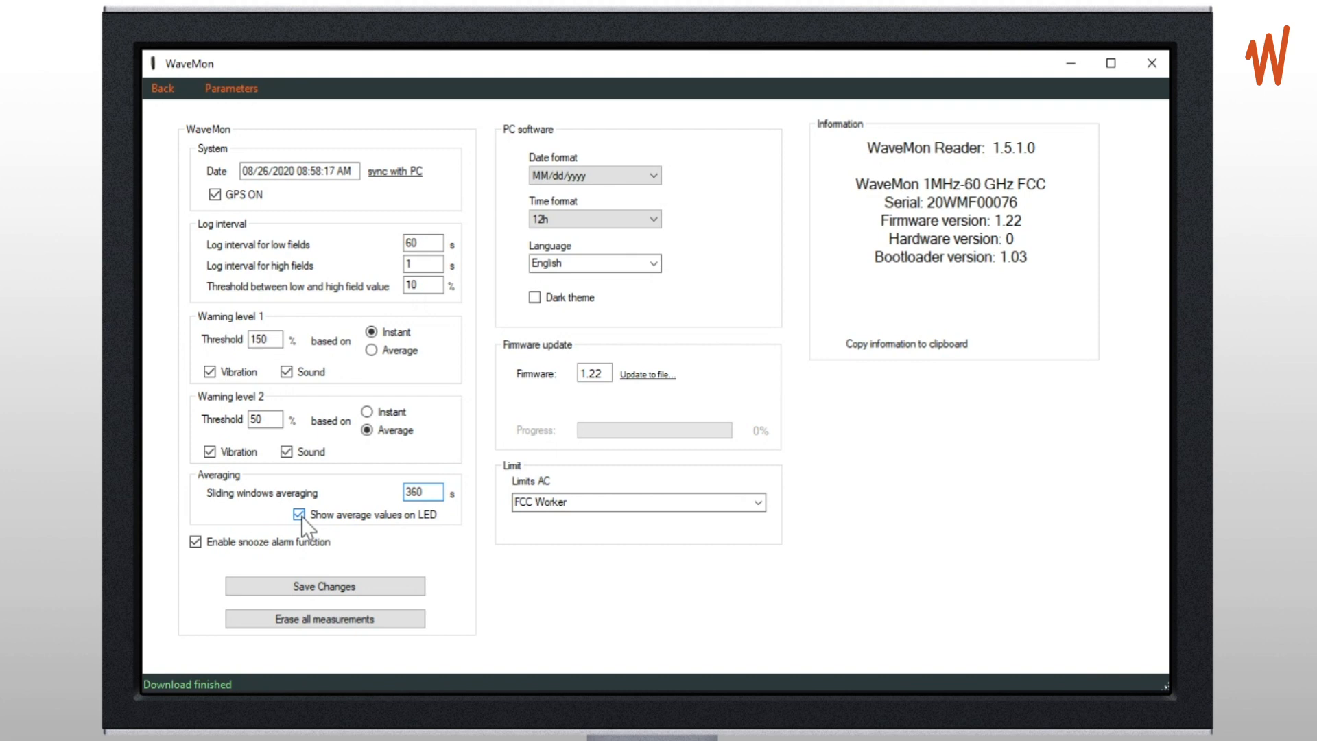
mouse_move(351, 527)
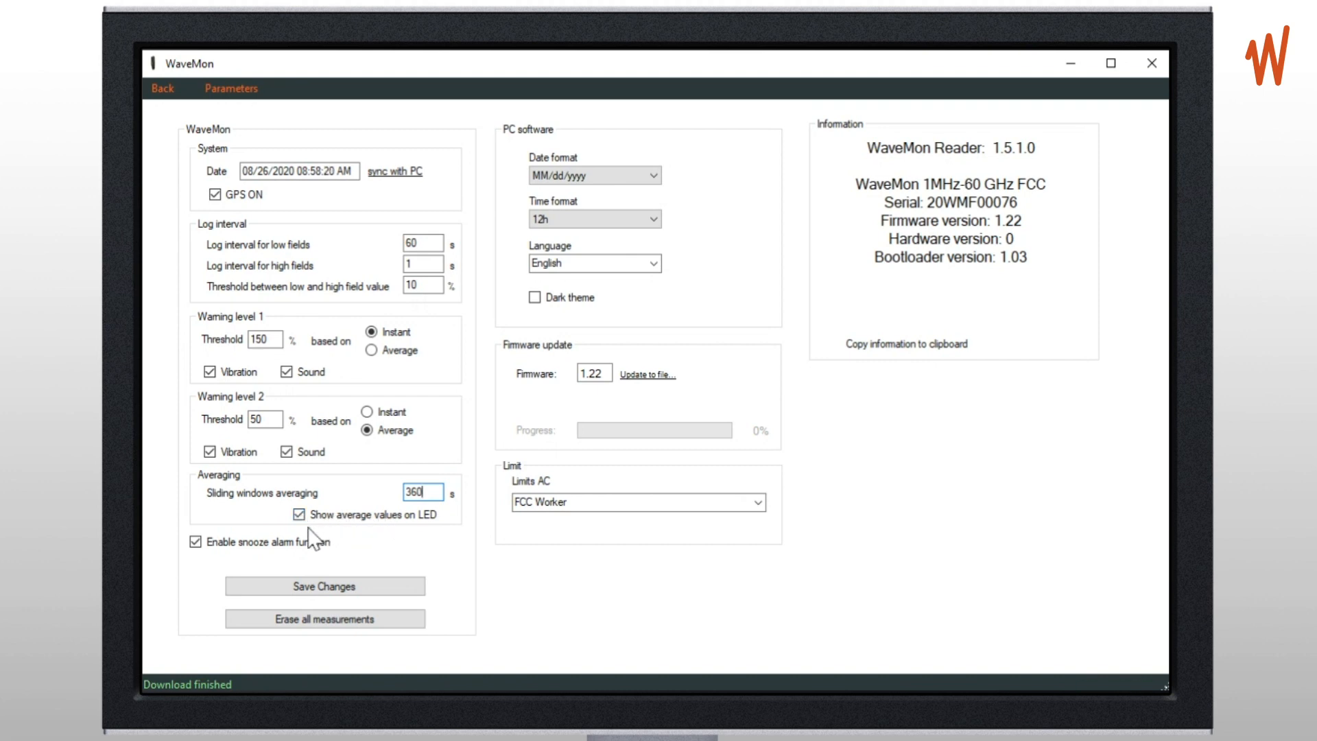
left_click(195, 541)
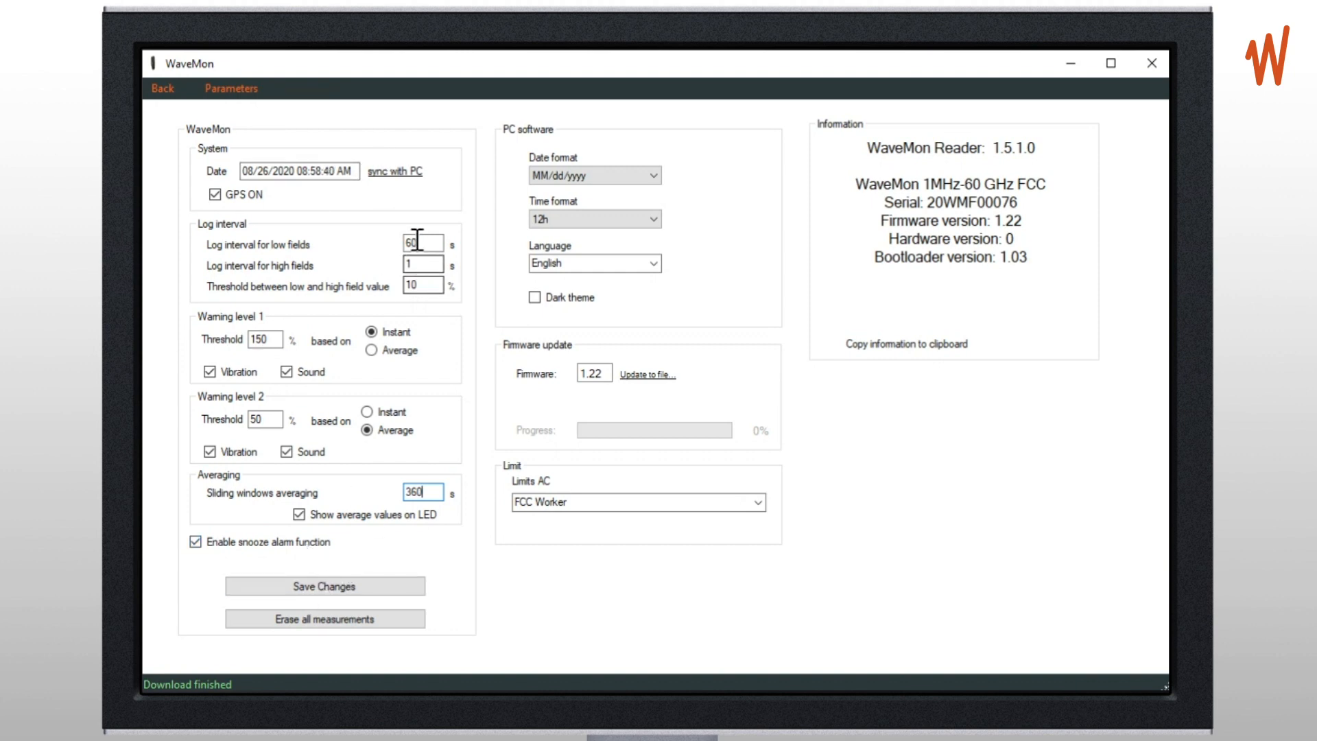
- Save the parameters with a 10 s low-field interval and 75% warning level 2, confirming OK
left_click(324, 585)
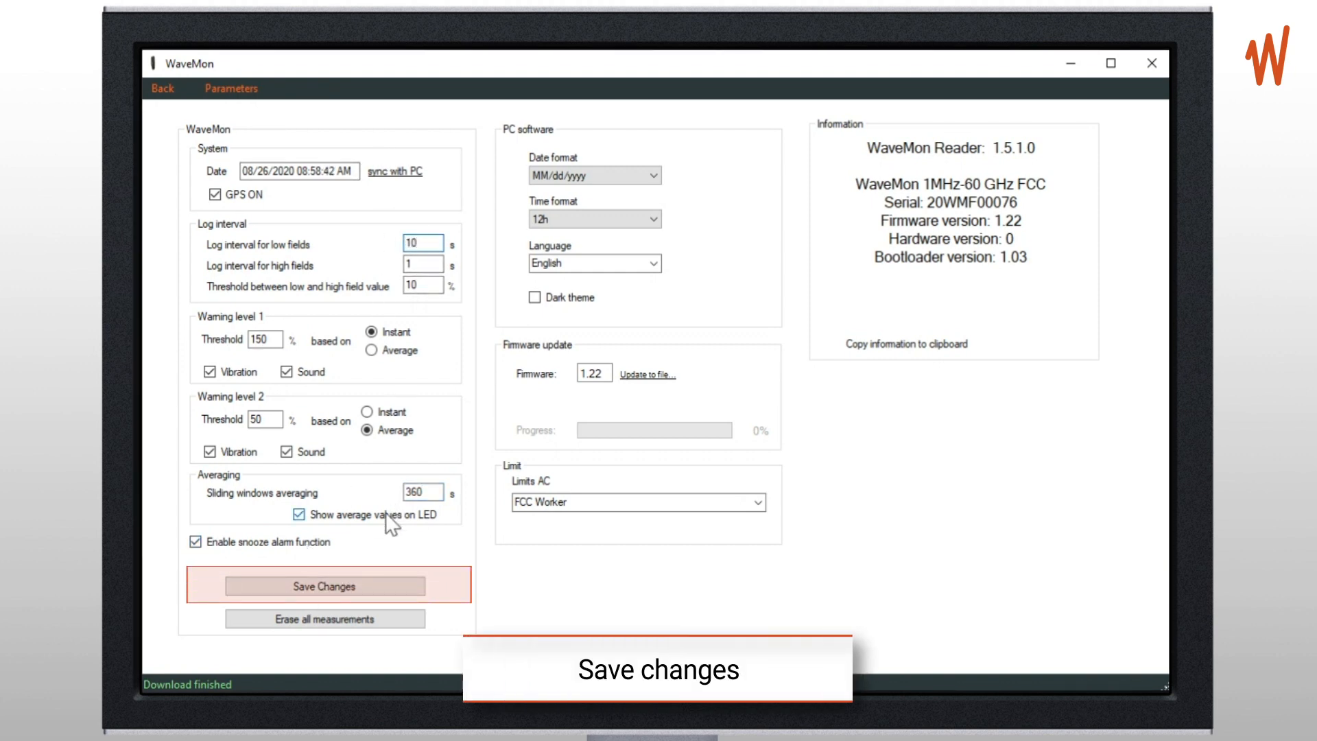
left_click(325, 585)
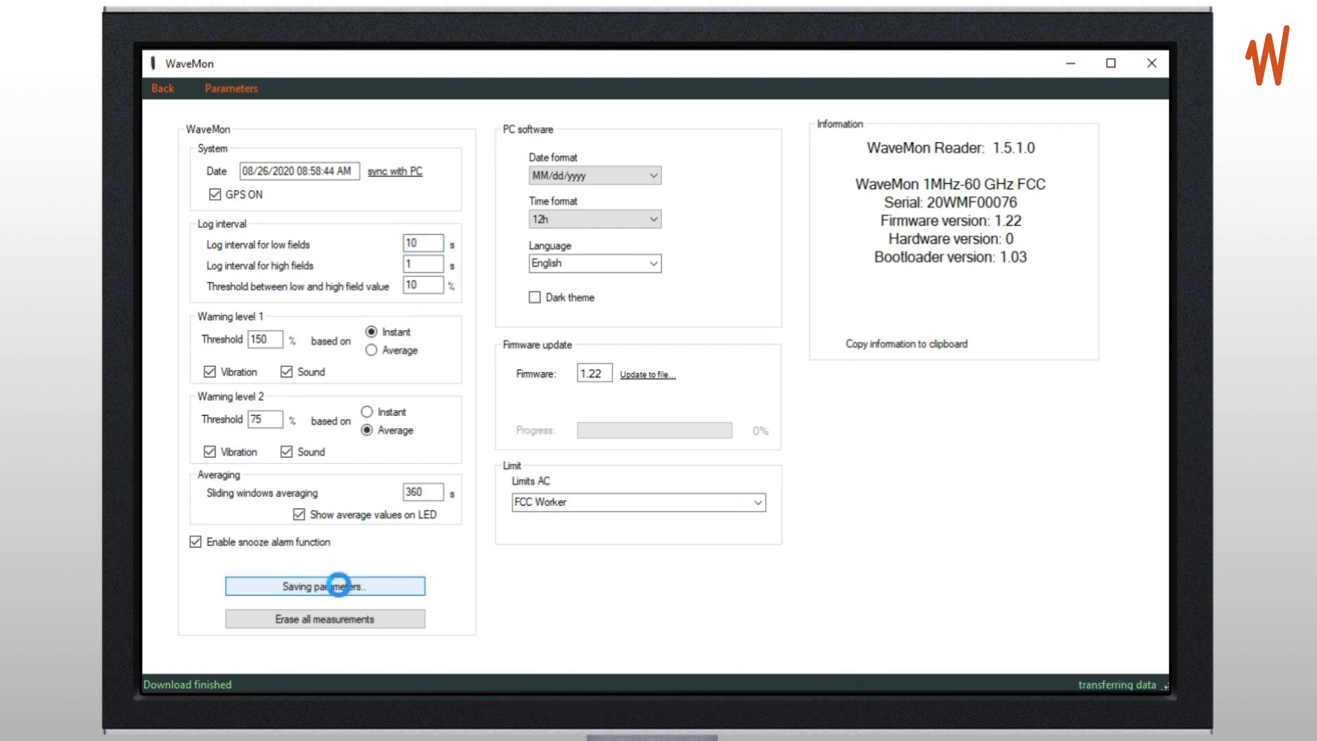
left_click(325, 585)
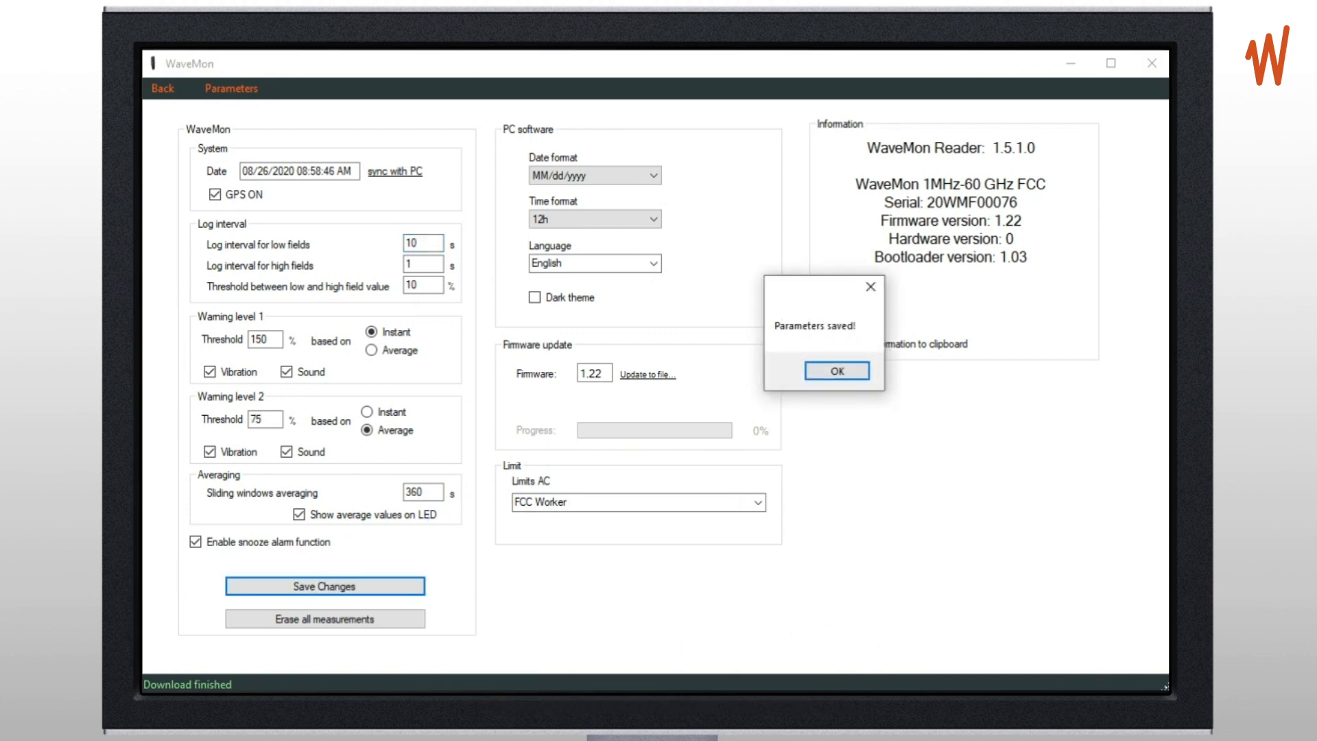
left_click(834, 371)
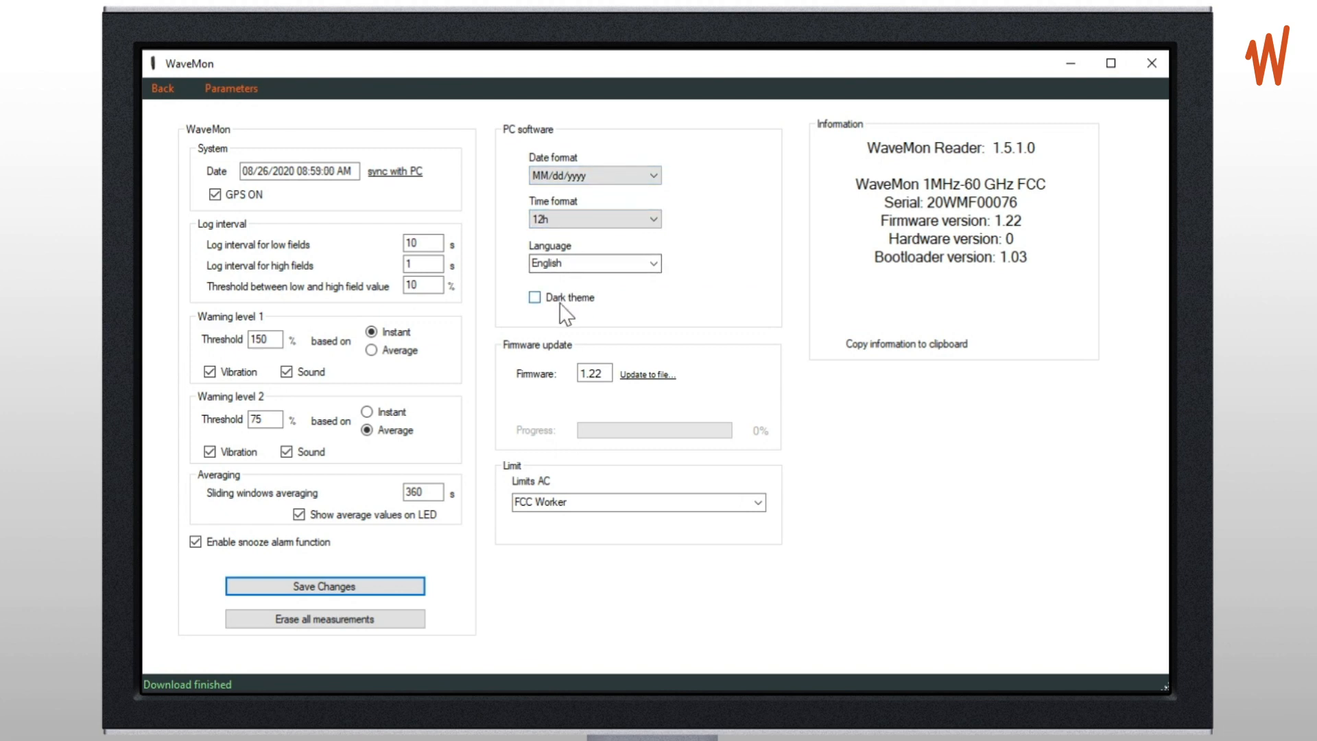
left_click(534, 297)
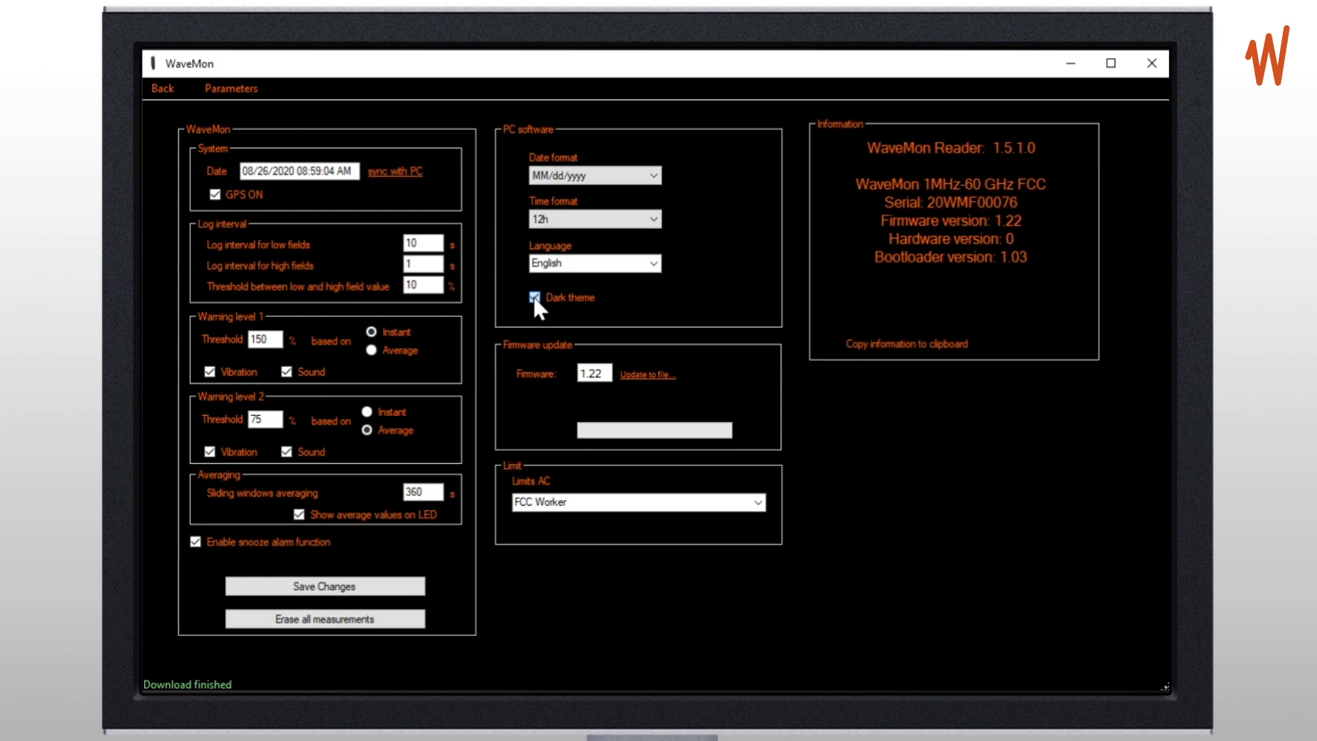
left_click(534, 297)
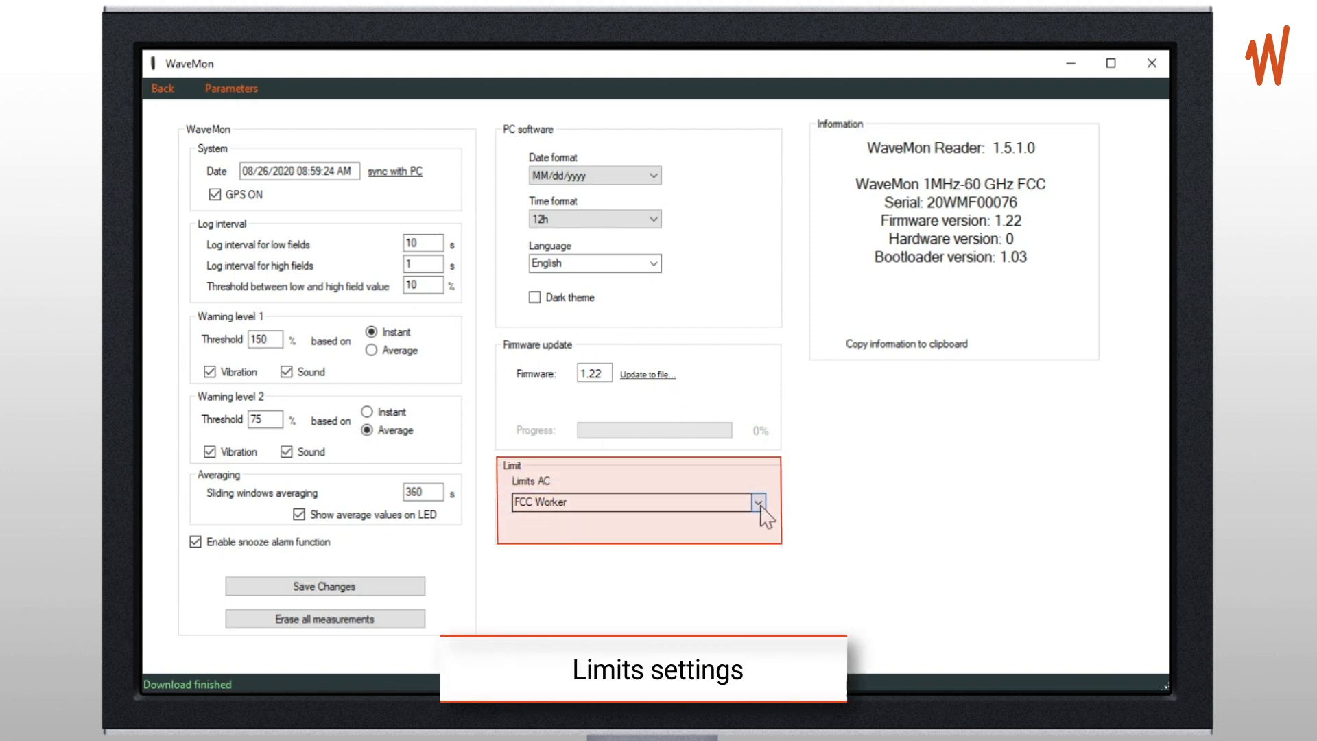
- Keep FCC Worker limits, copy the device information to the clipboard, and go back to the graph
left_click(757, 502)
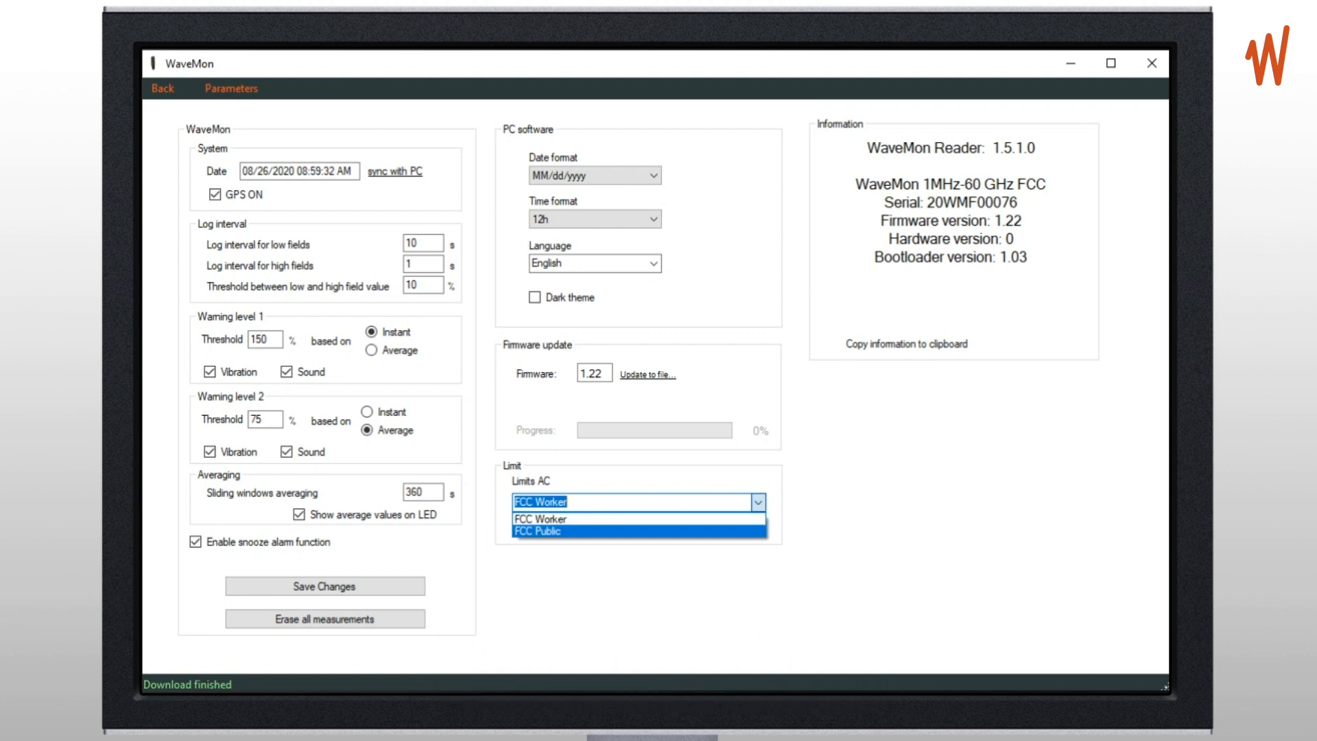
left_click(541, 501)
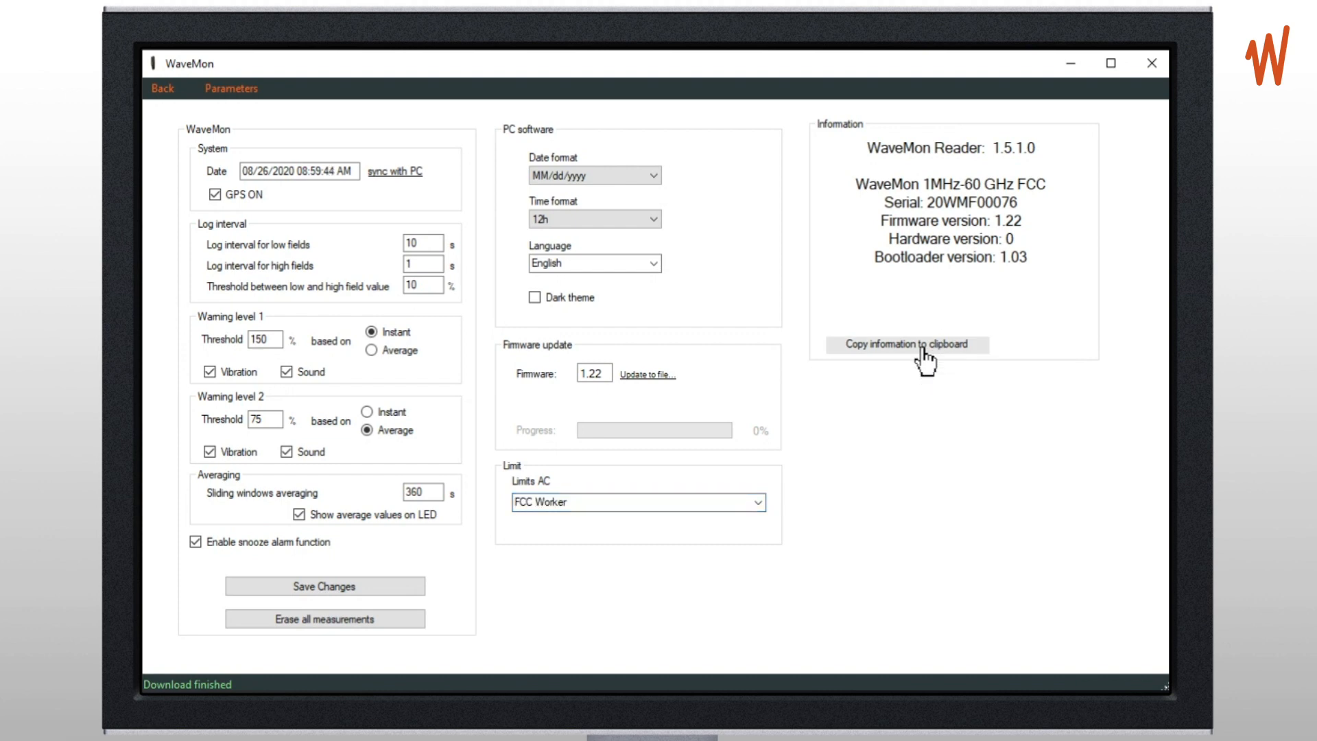
left_click(906, 344)
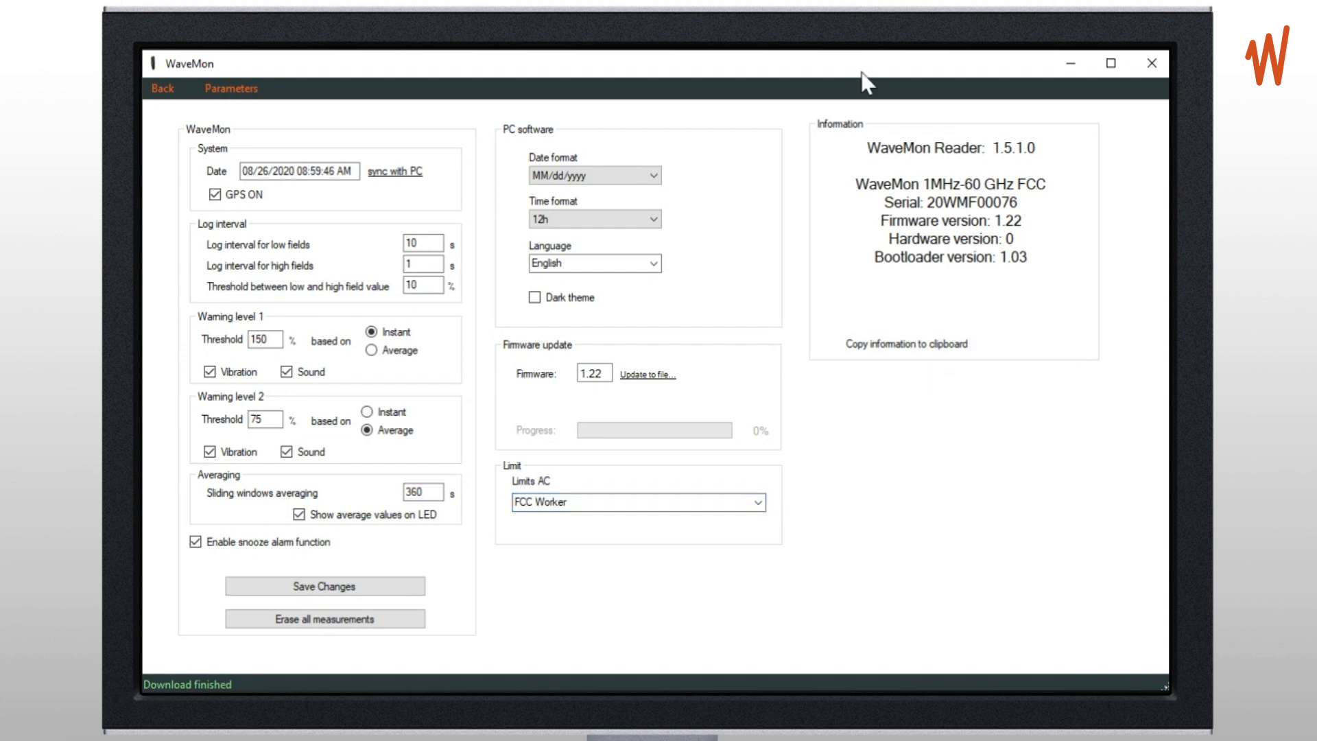
mouse_move(835, 74)
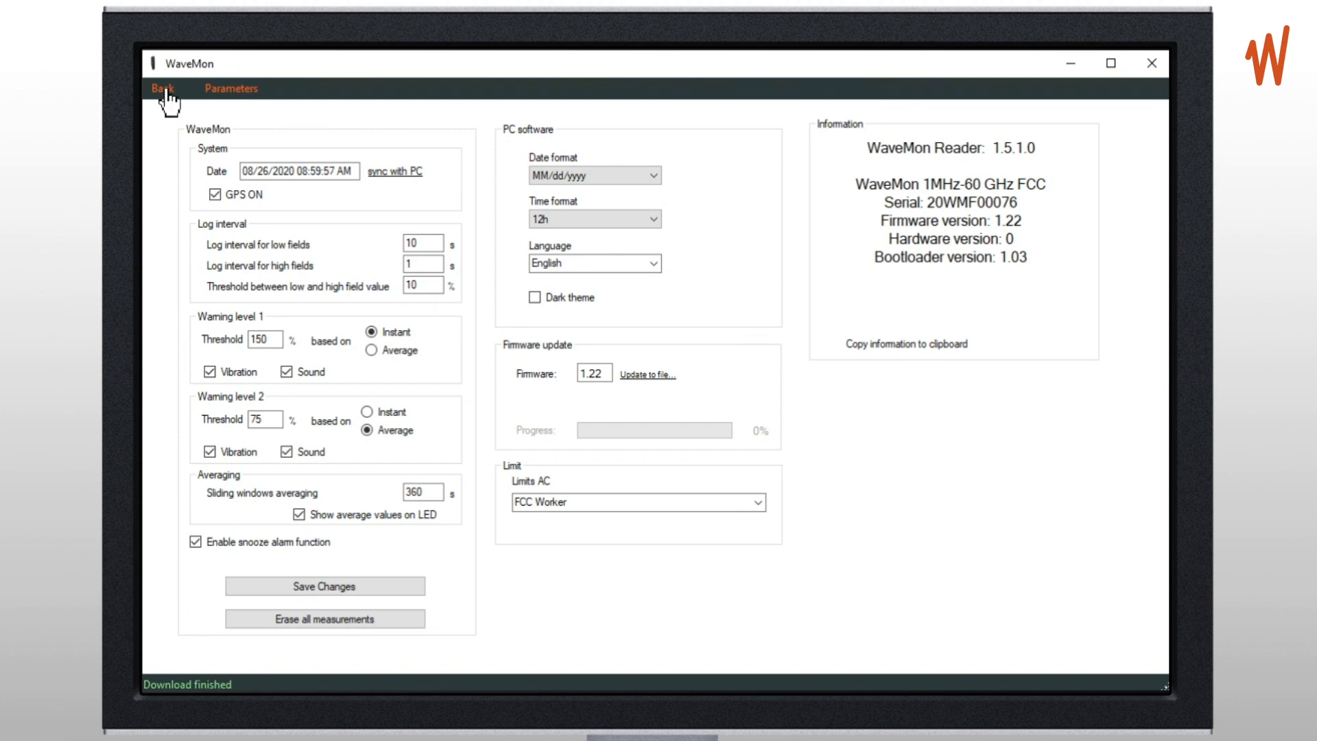
left_click(161, 87)
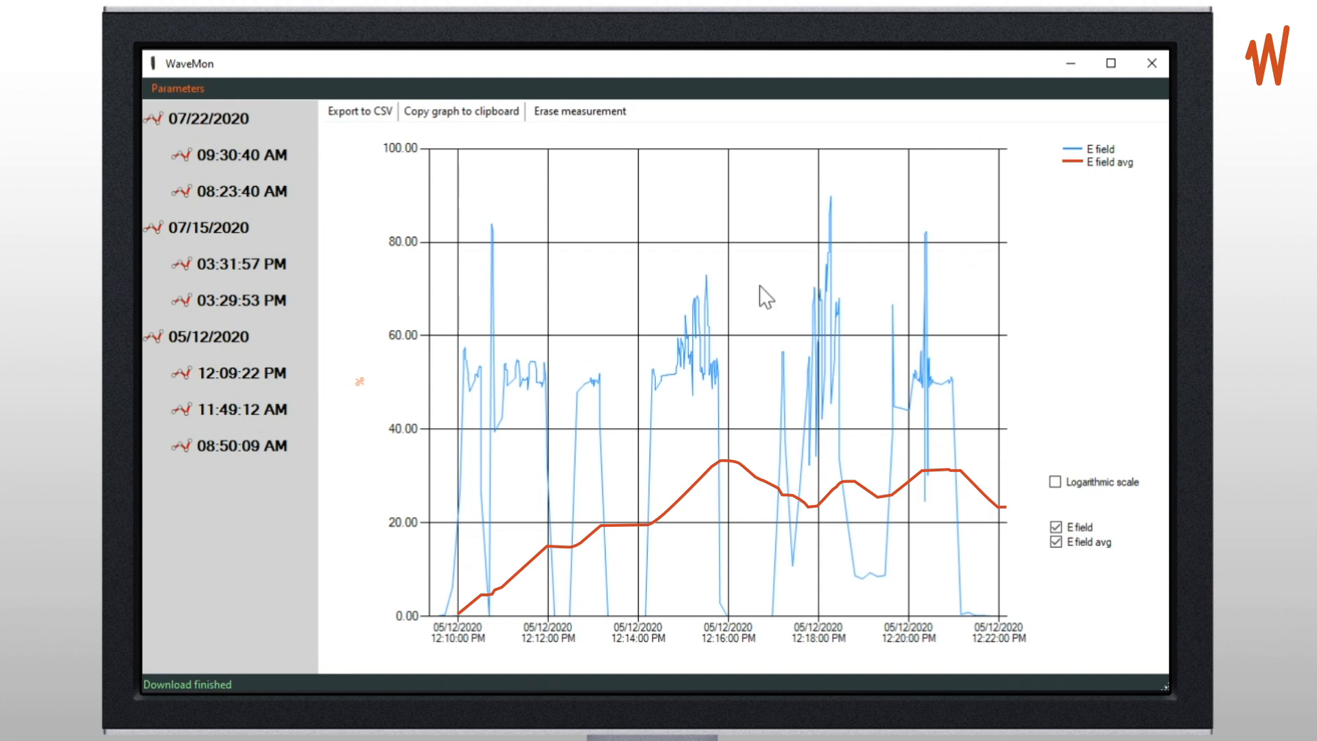